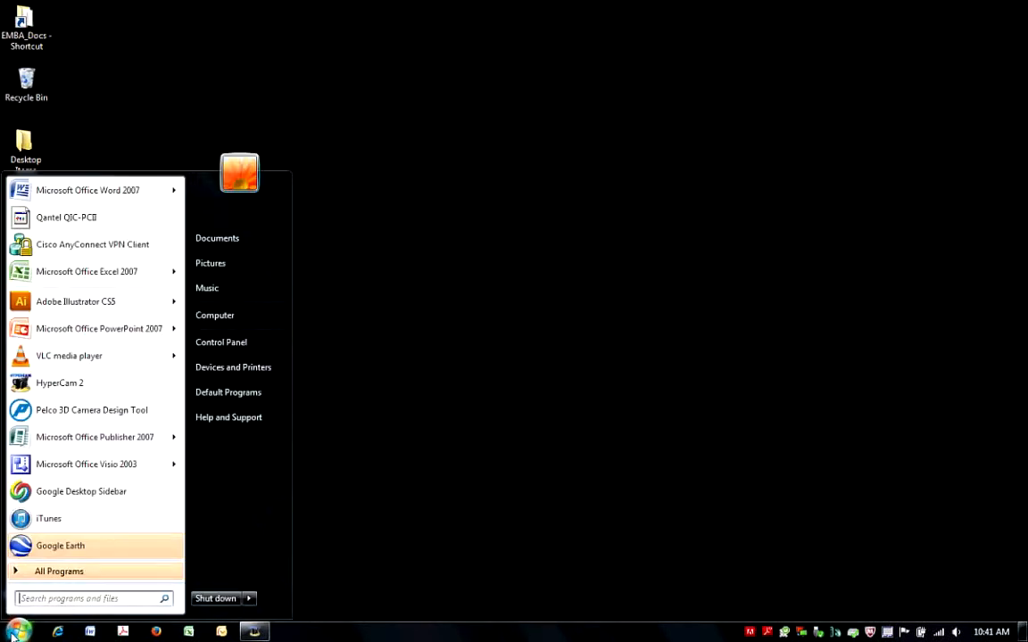
mouse_move(91, 409)
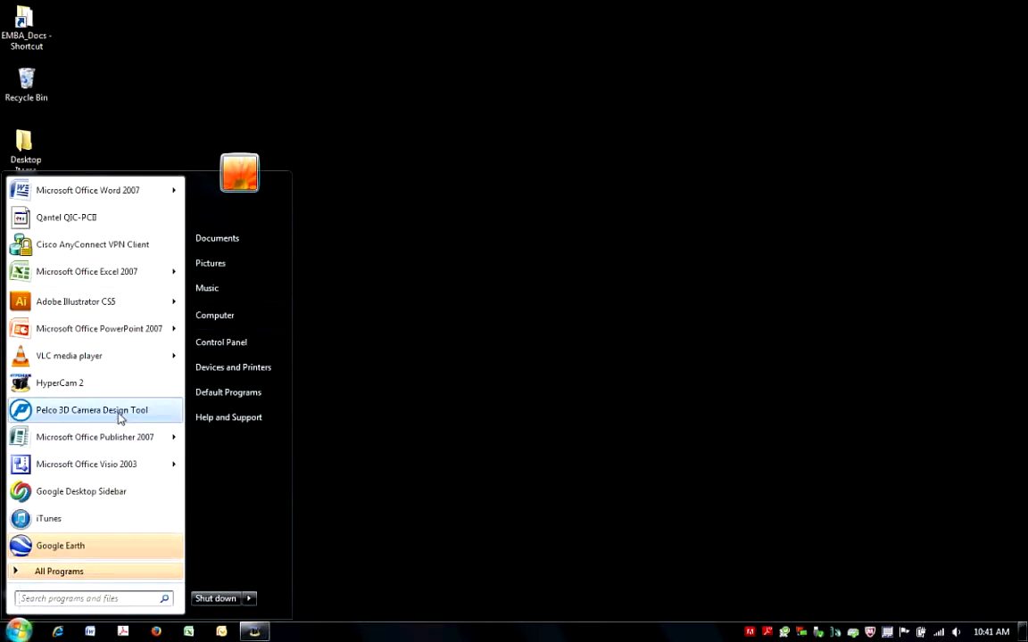
Launch Pelco 3D Camera Design Tool from the Windows Start menu.
click(92, 409)
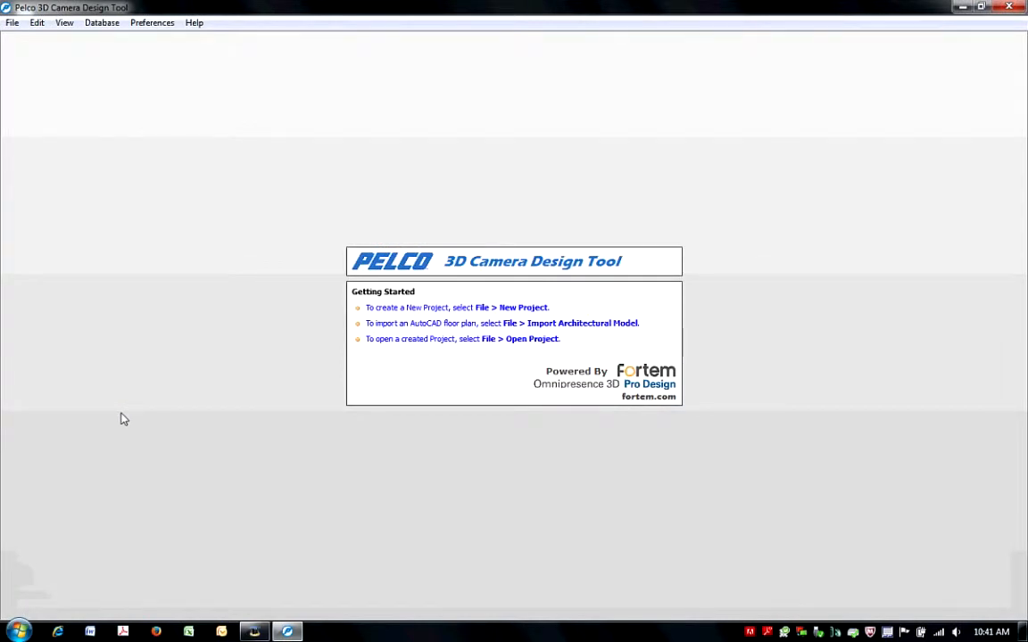
mouse_move(67, 136)
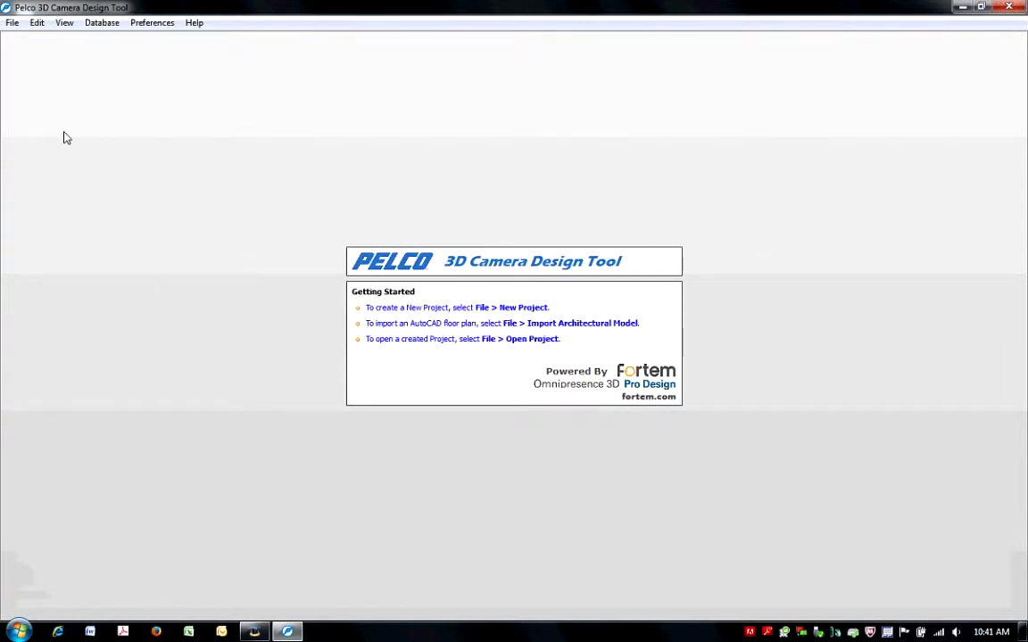
Start Import Architectural Model from the File menu and pick Sample.dwg.
click(12, 23)
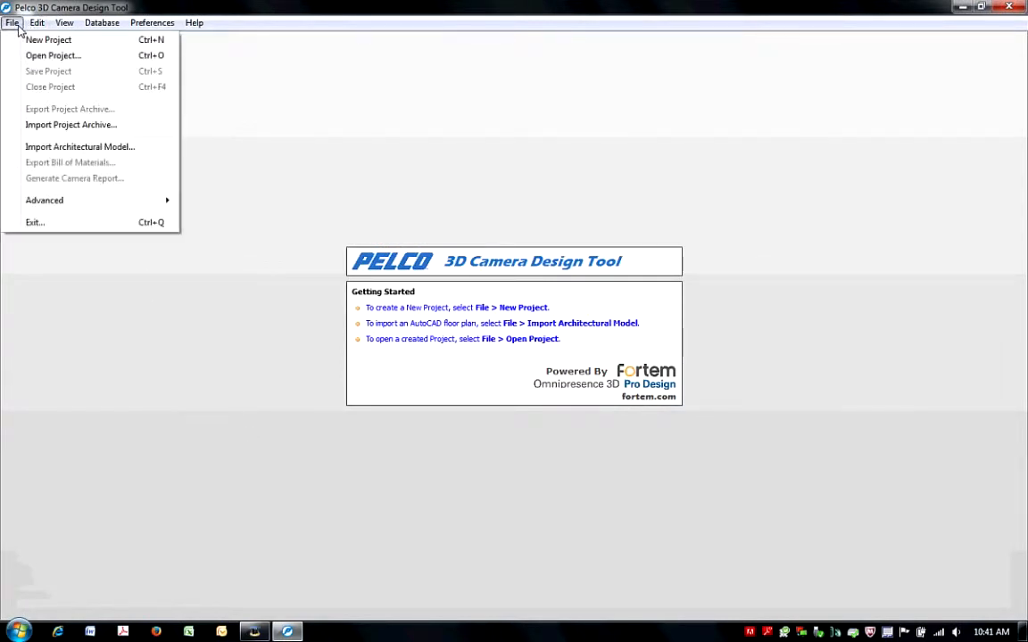
mouse_move(42, 121)
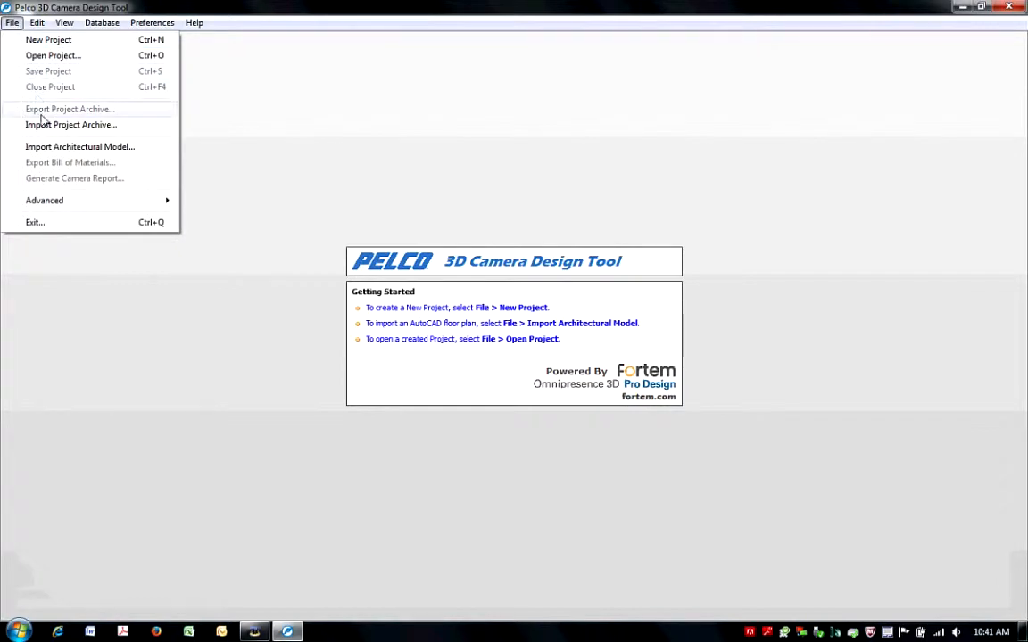
mouse_move(53, 147)
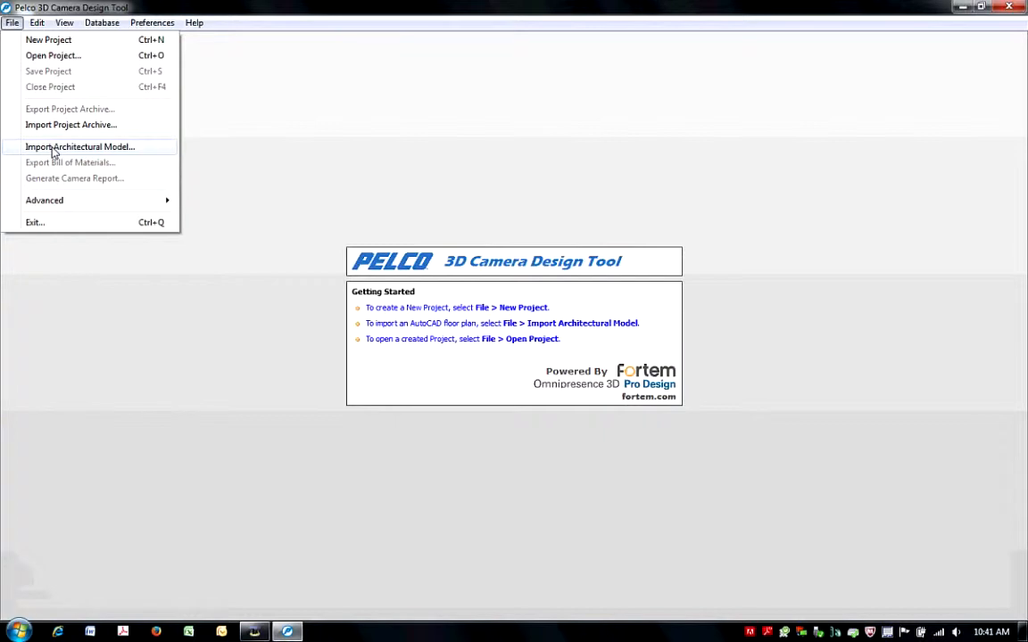
mouse_move(554, 297)
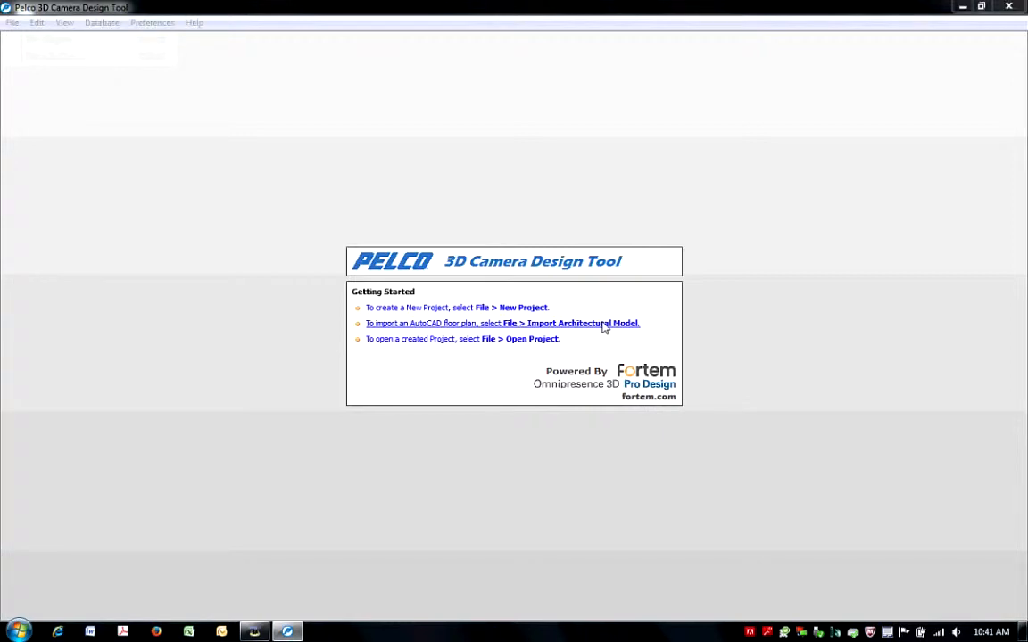
click(502, 323)
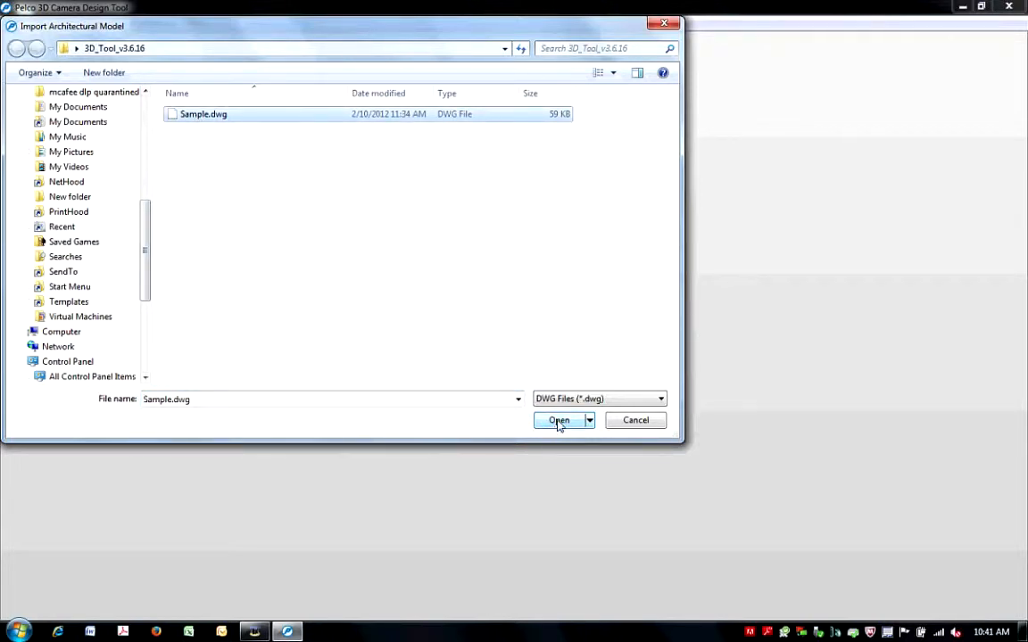
Open Sample.dwg, leave Defpoints as Not imported, and pan the preview toward the left rooms.
click(559, 420)
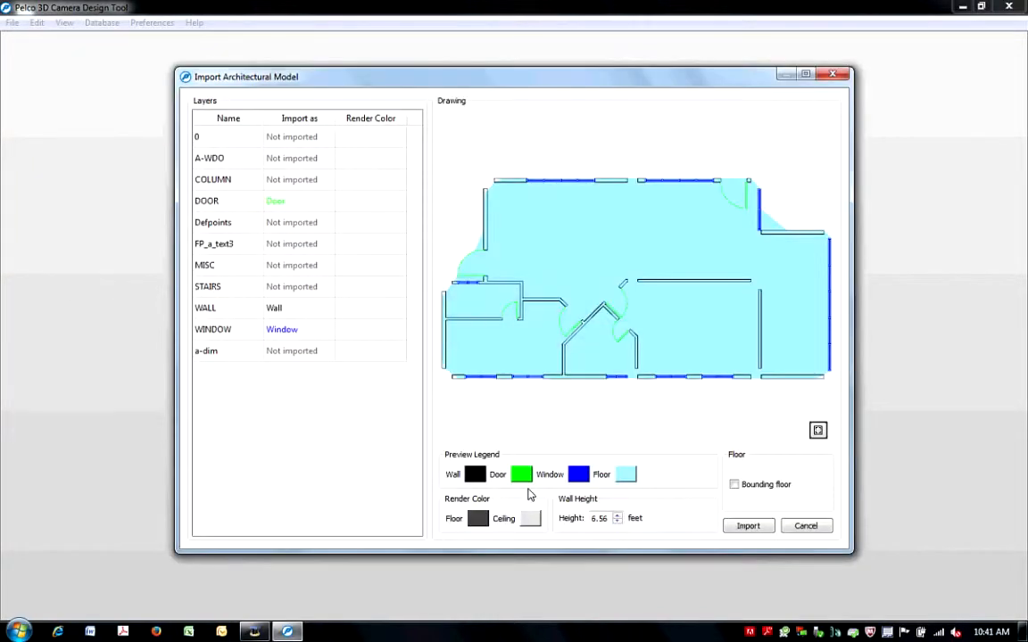
mouse_move(282, 233)
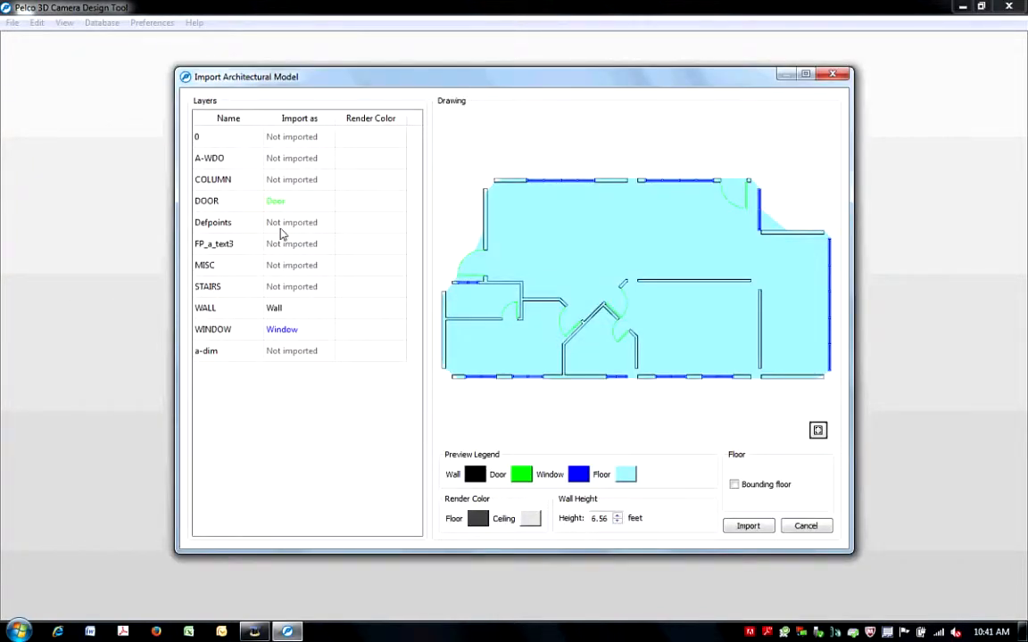
click(299, 200)
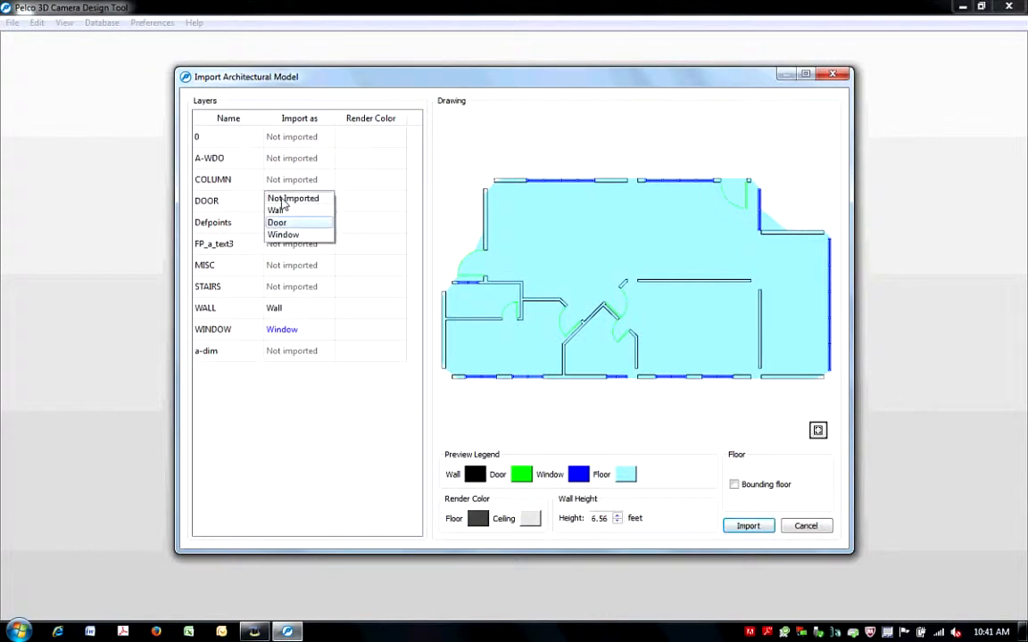
mouse_move(277, 222)
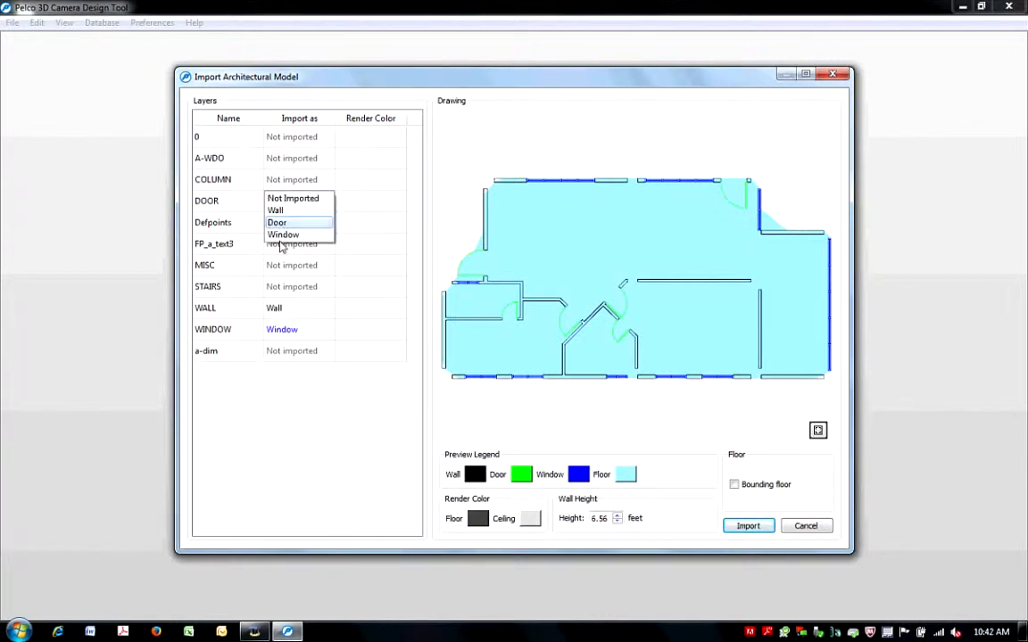
click(277, 222)
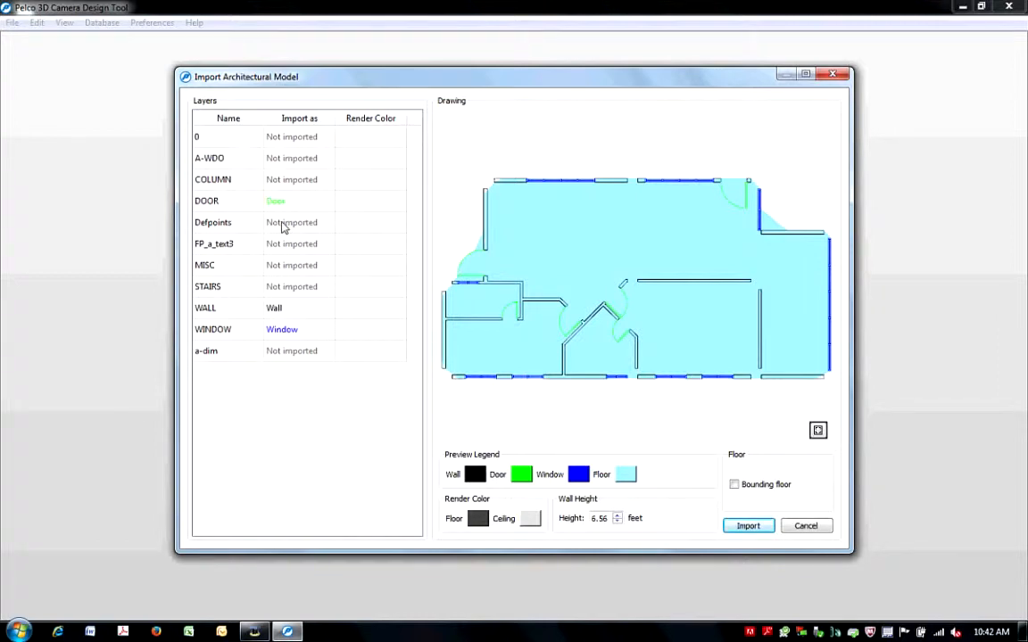
mouse_move(357, 344)
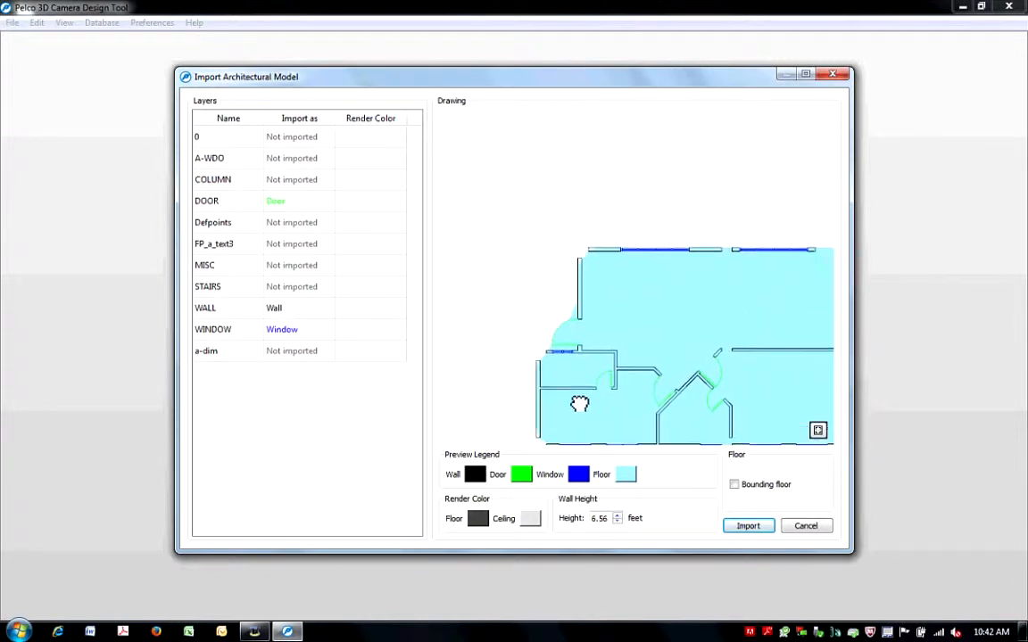
drag(580, 404, 552, 317)
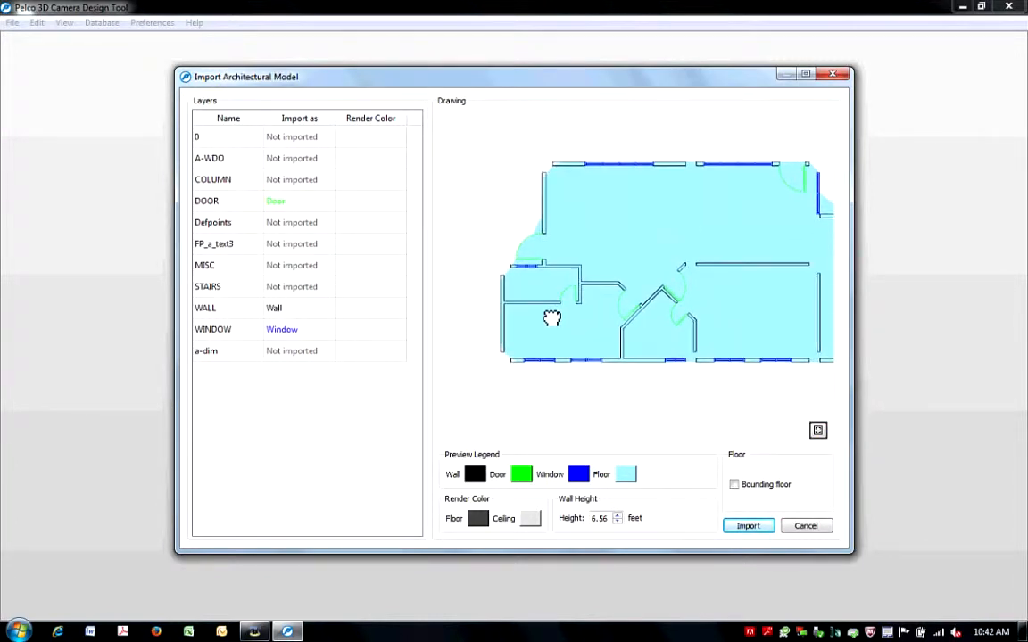
drag(551, 318, 542, 302)
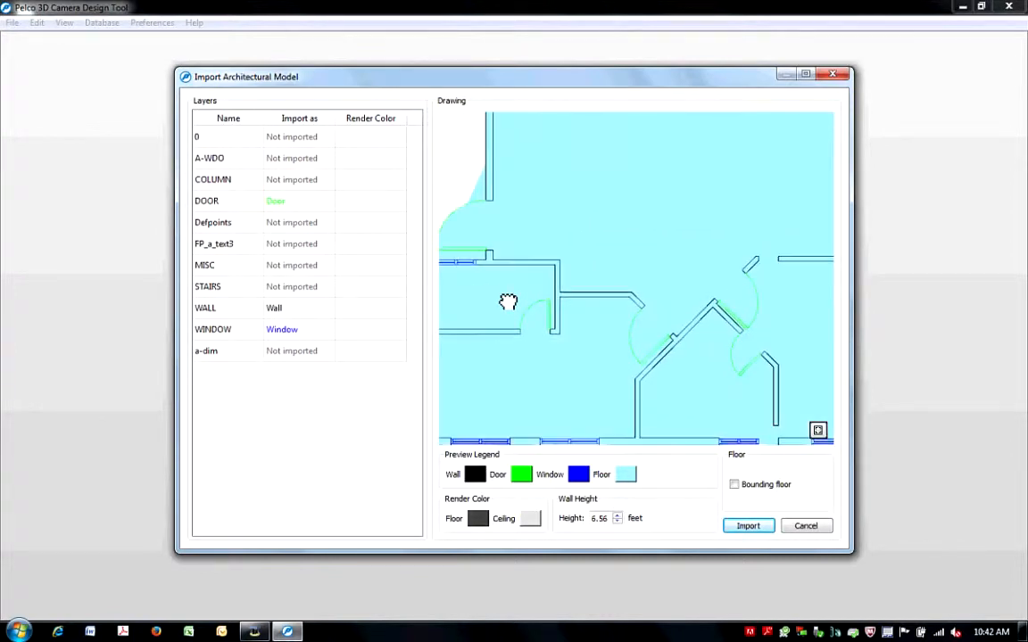
drag(509, 300, 613, 324)
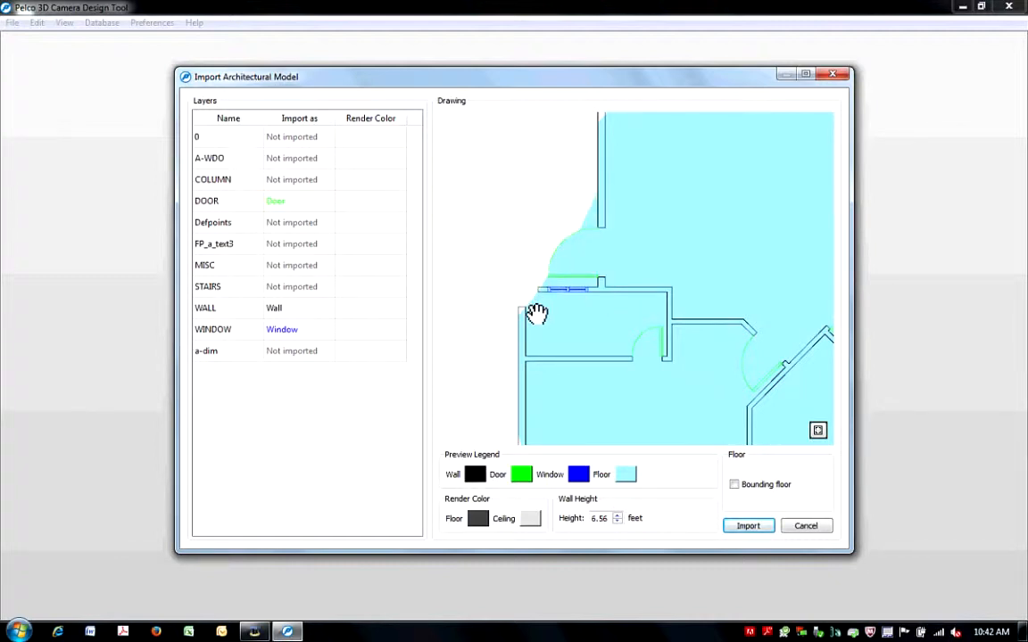
mouse_move(752, 501)
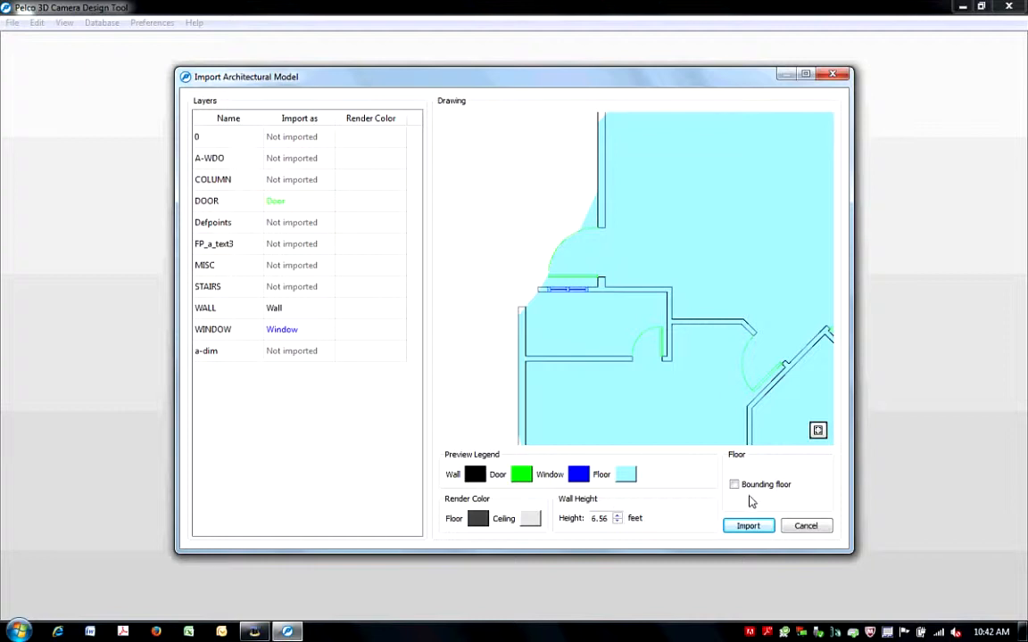
Turn on Bounding floor and fit the whole plan in the Drawing preview.
click(733, 485)
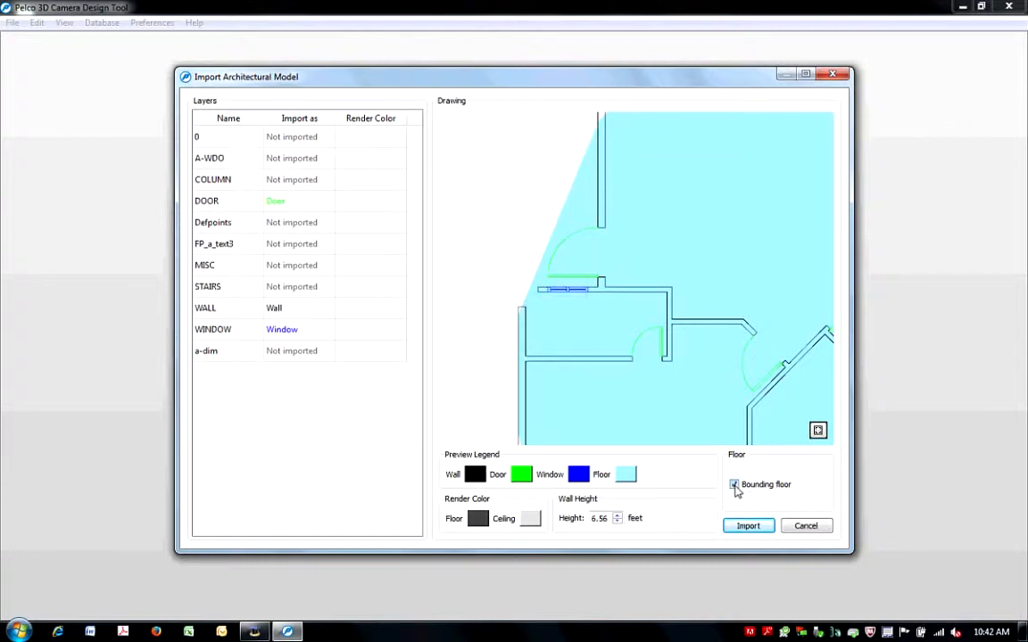
click(733, 485)
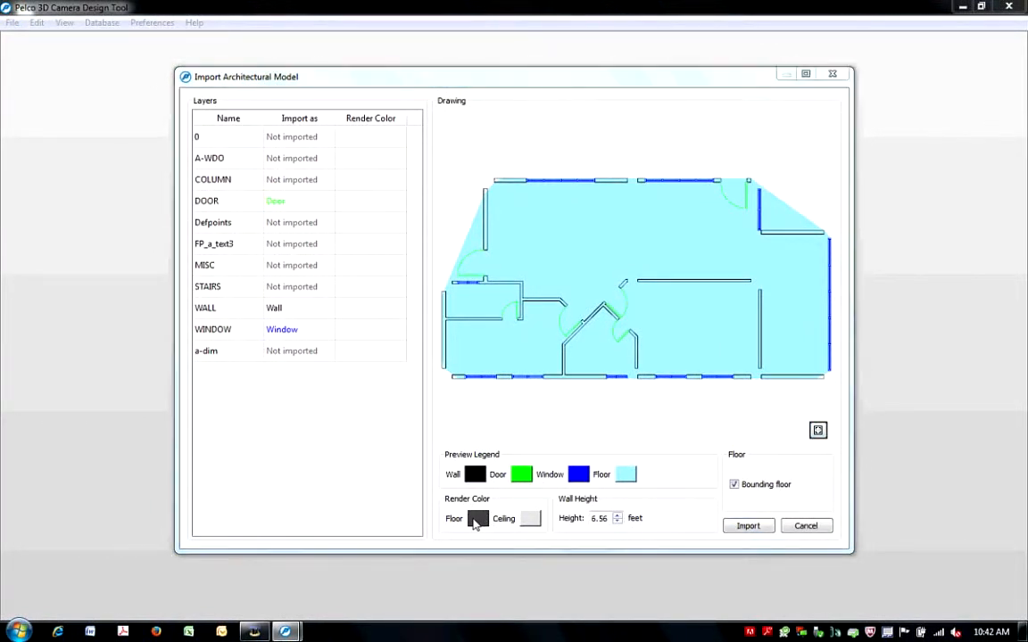
Give the floor a dark red render colour and the ceiling white.
click(478, 518)
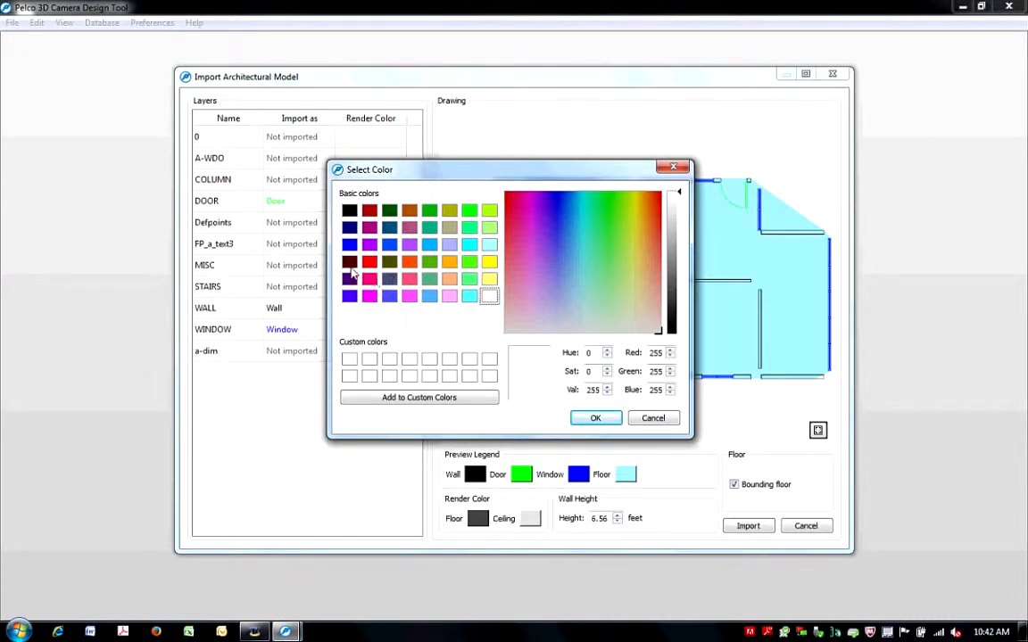
click(350, 261)
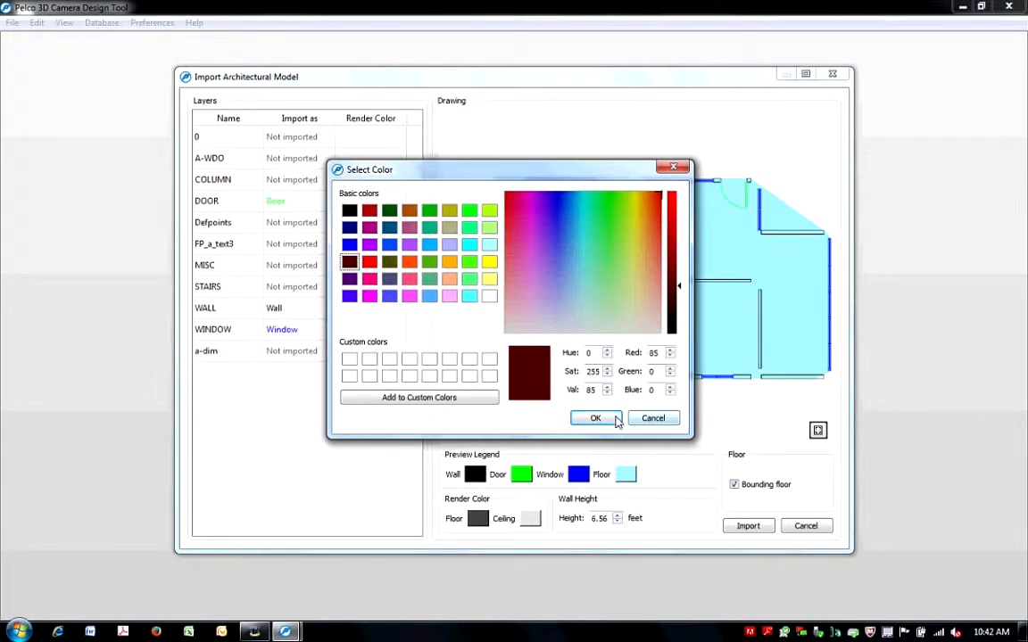
click(595, 418)
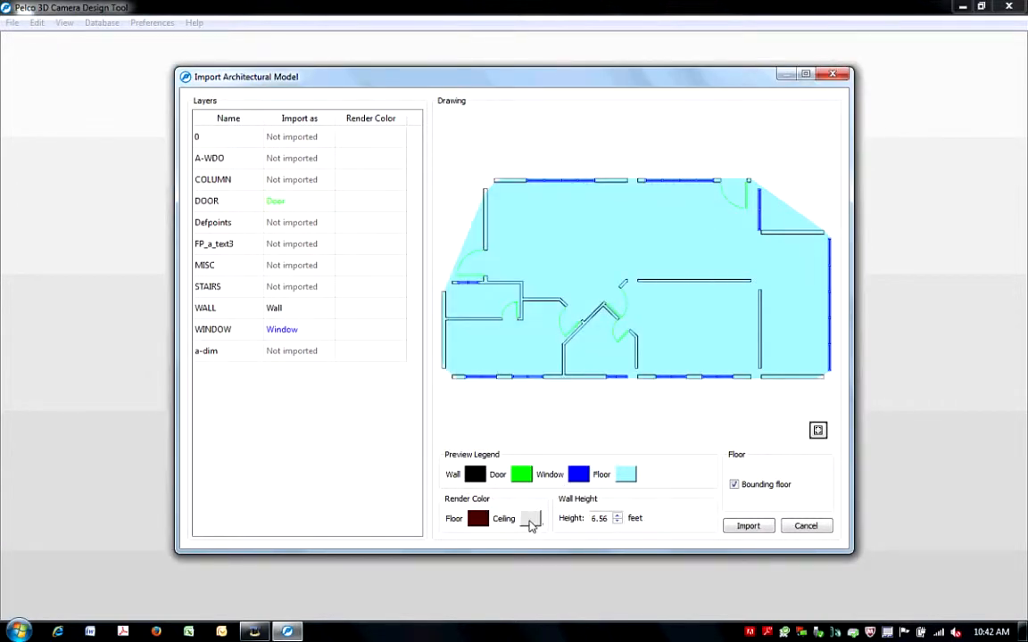
click(529, 518)
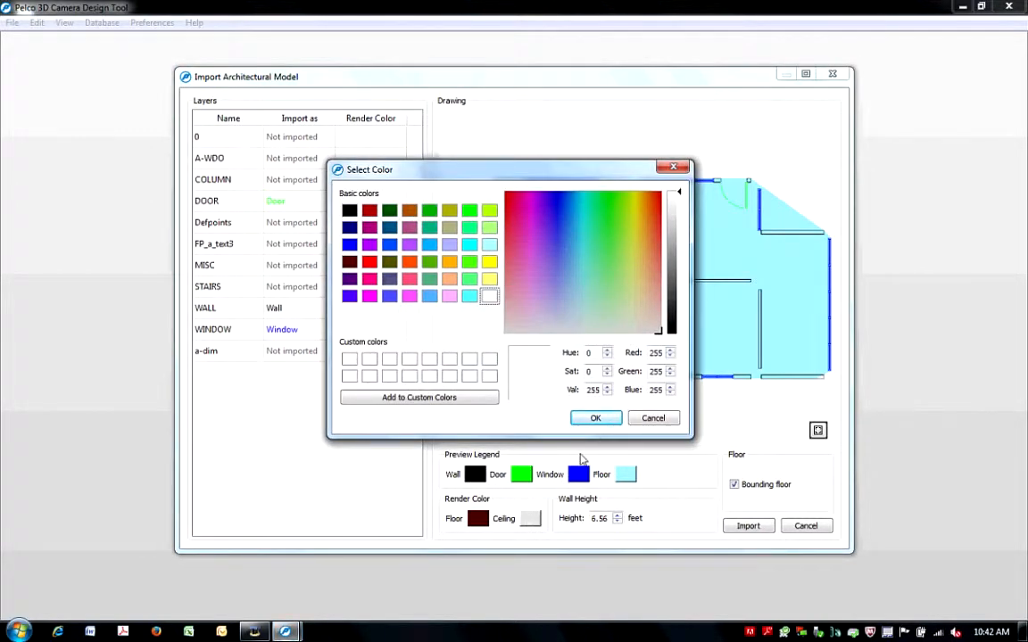
click(595, 418)
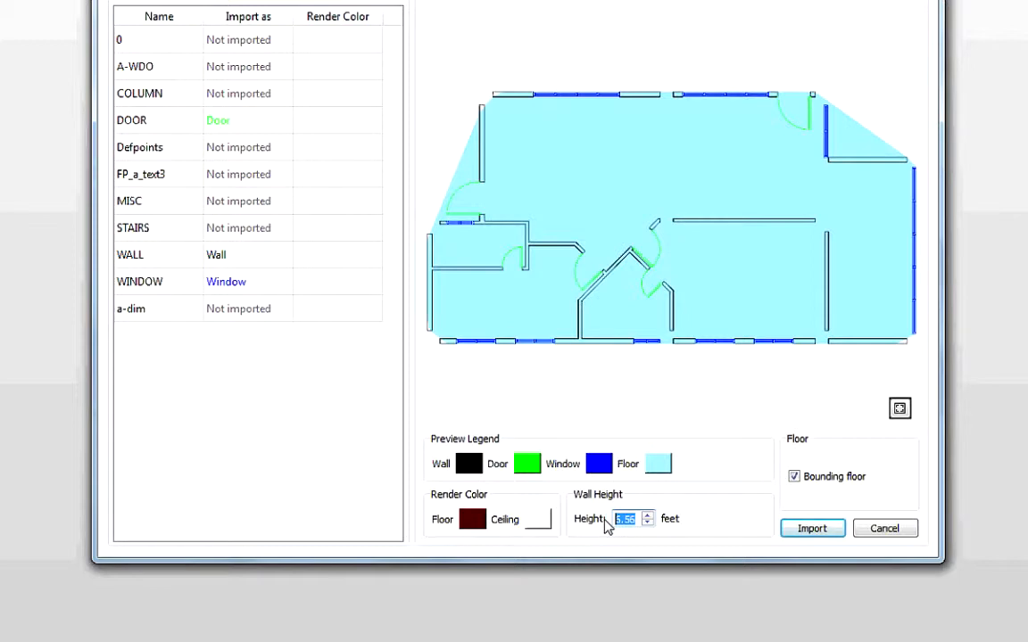
Enter 9.5 ft as the wall height.
text(9)
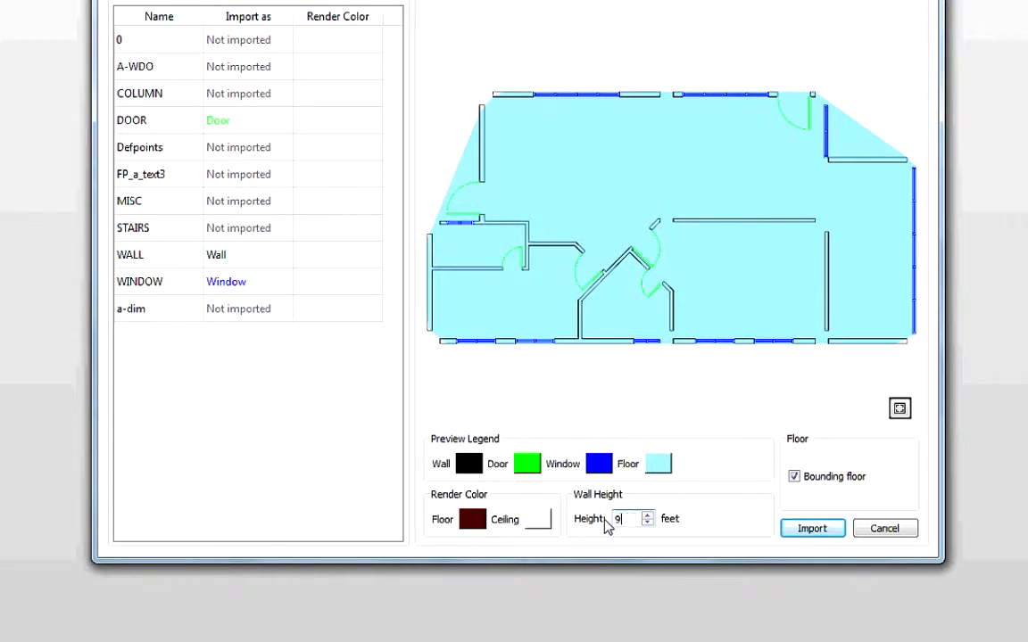
text(.5)
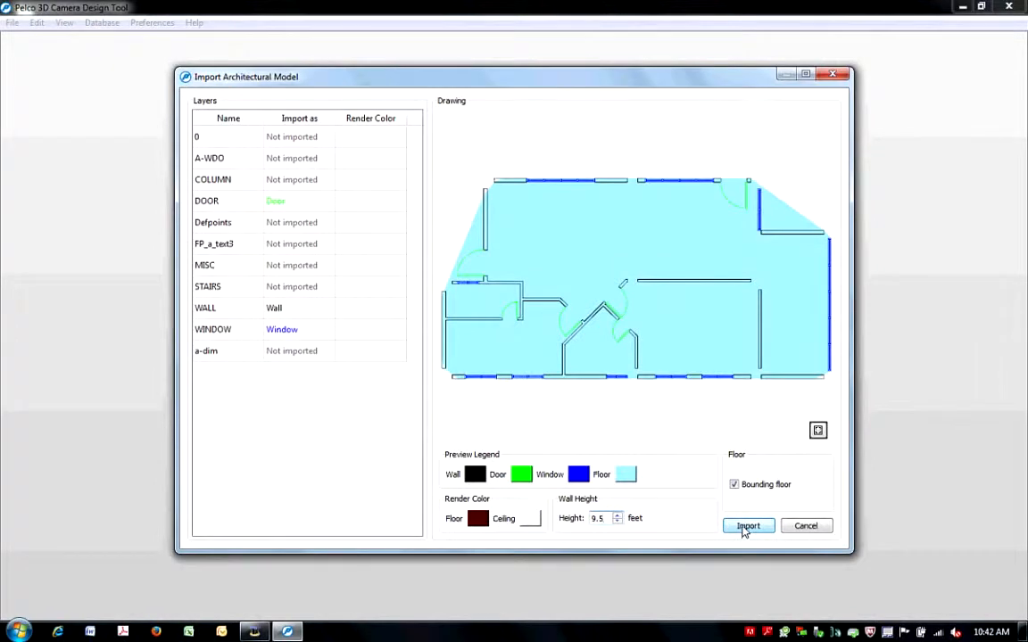
Import Sample.dwg into the 3D scene and adjust the Movement speed slider.
click(748, 525)
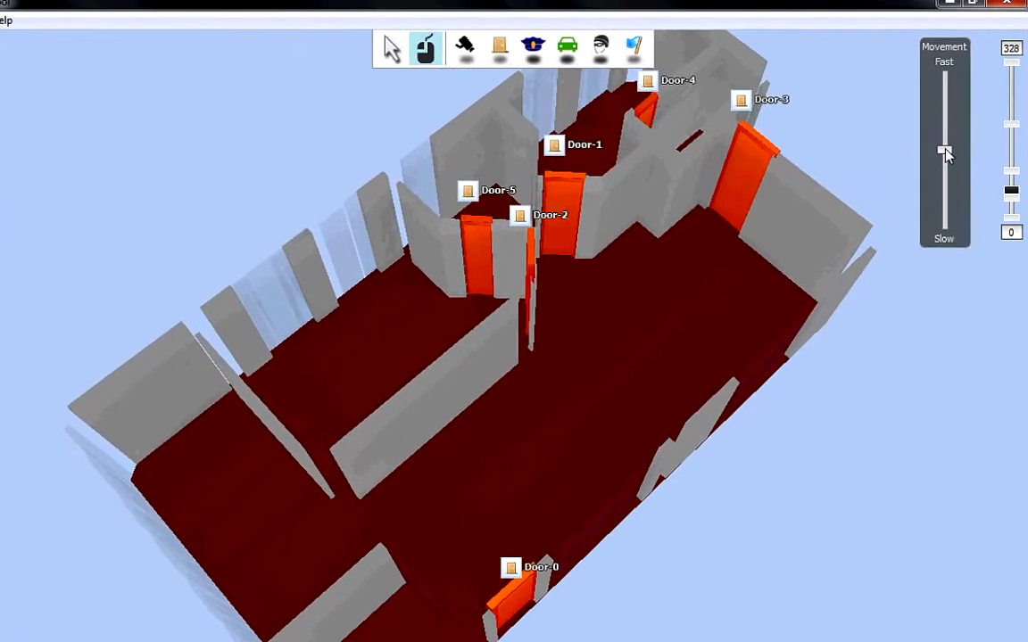
drag(944, 151, 944, 138)
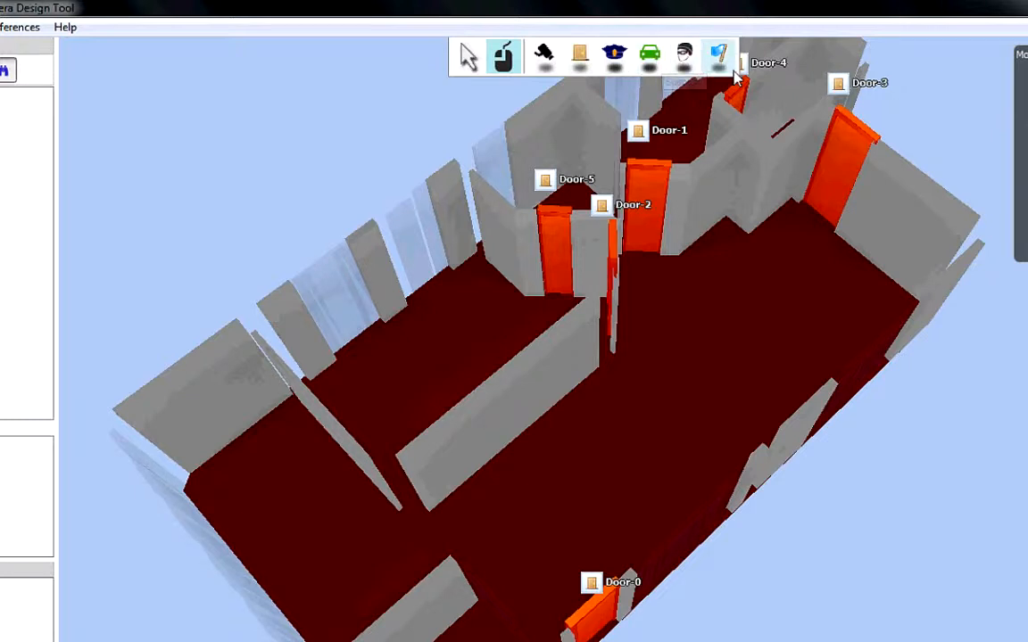
mouse_move(718, 55)
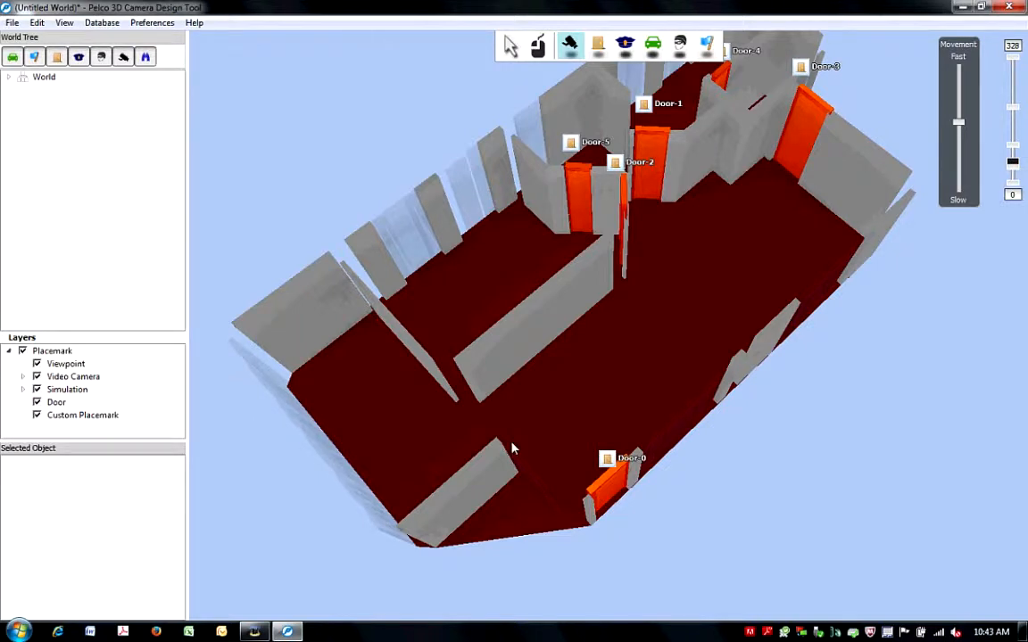
Place a video camera on the floor near Door-0.
click(494, 392)
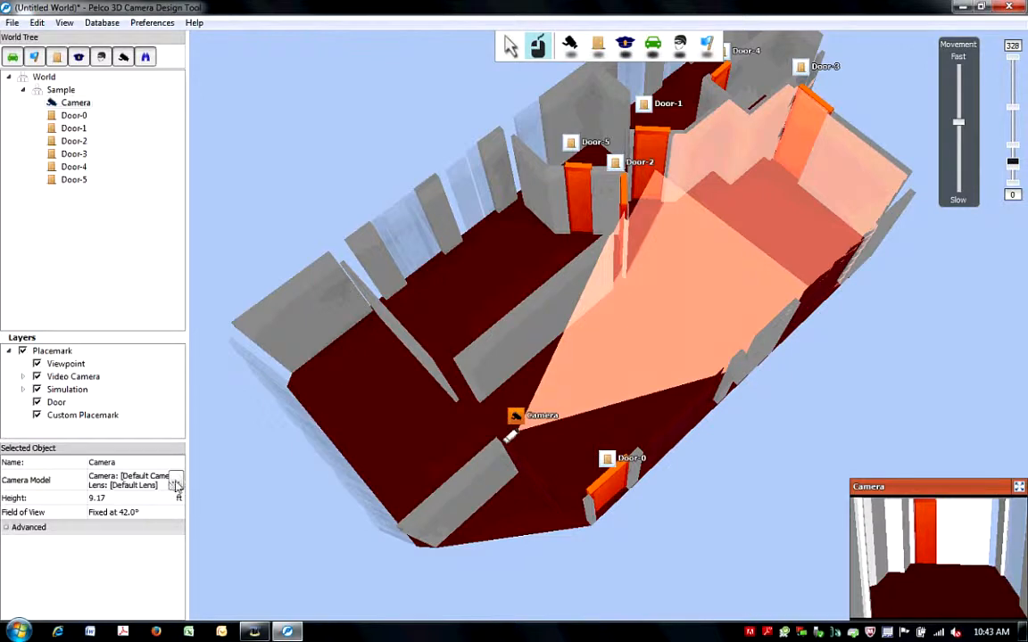
Filter the camera database by 'IME' and choose IME119-1S with the 3-9mm lens.
click(177, 480)
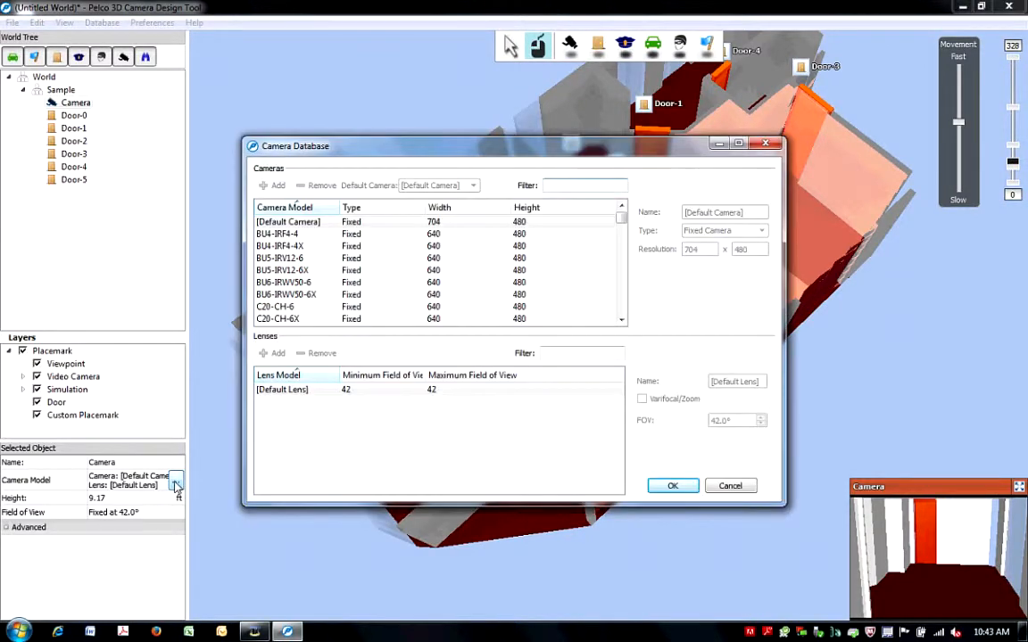
click(580, 185)
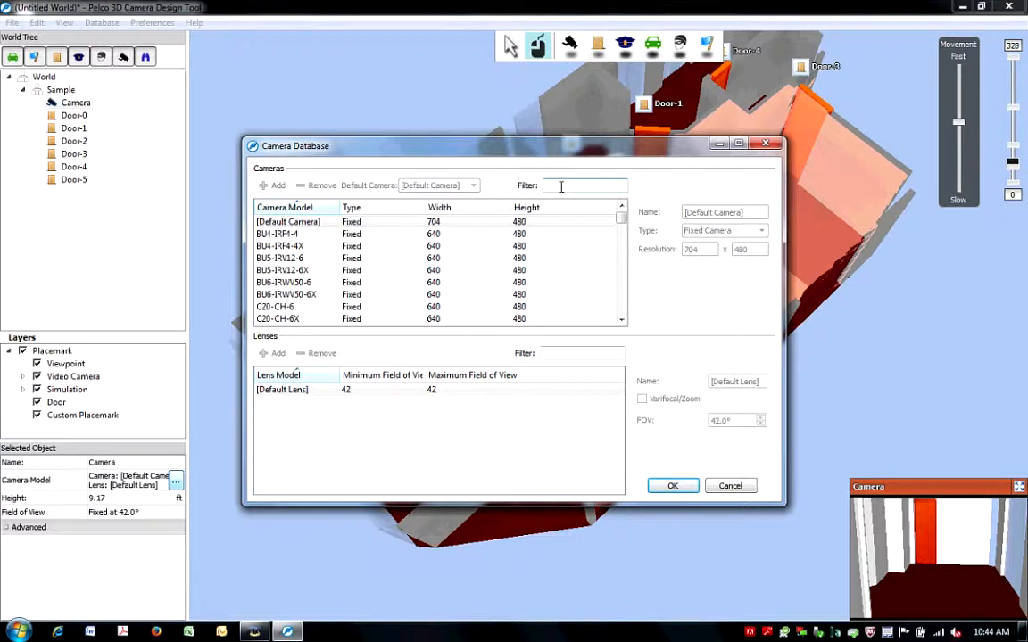
text(IME)
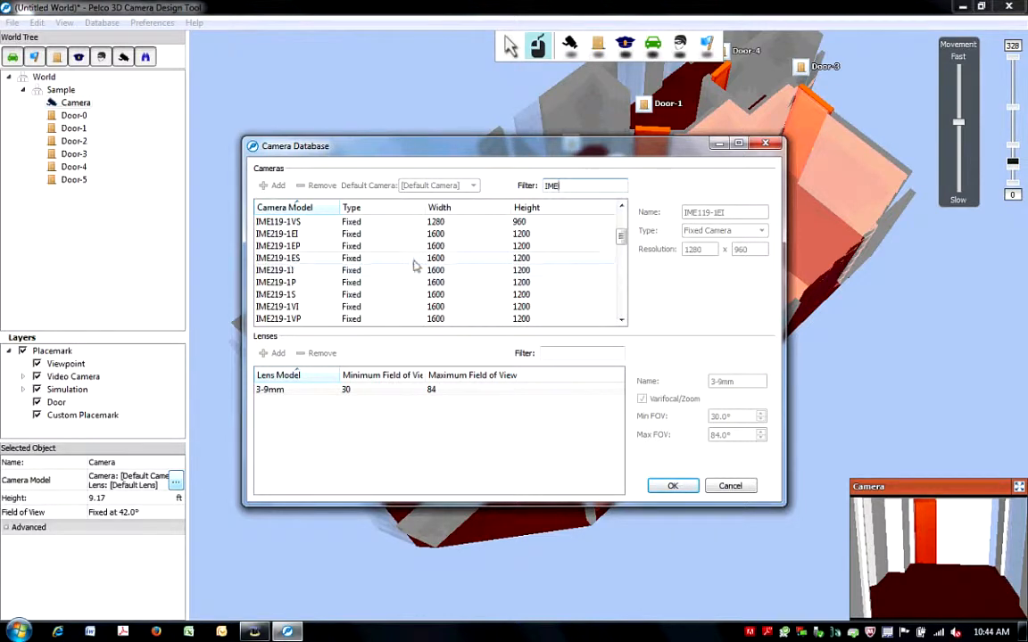
click(295, 247)
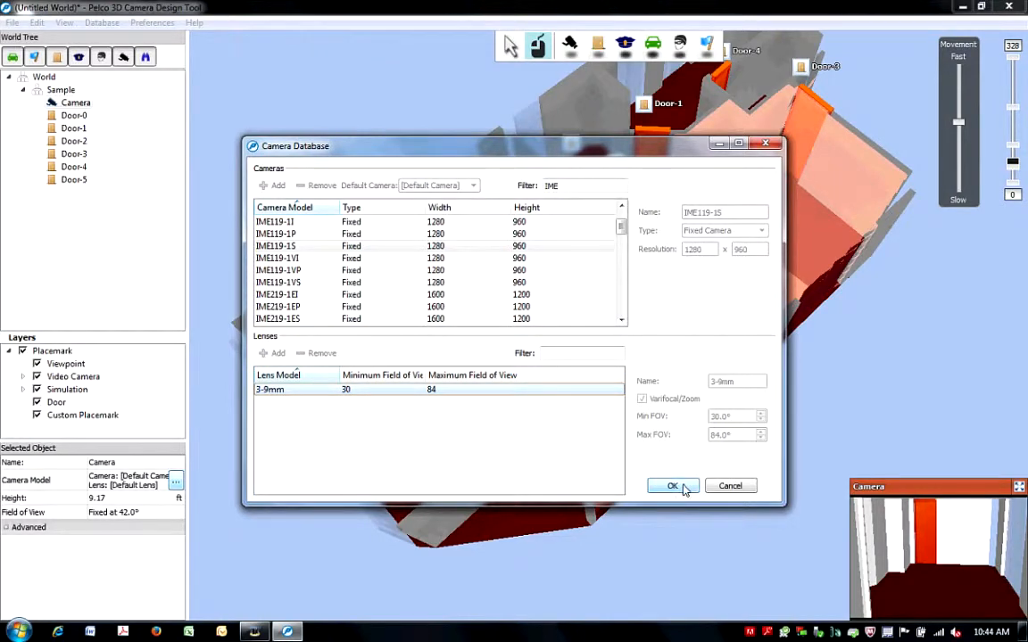
click(672, 486)
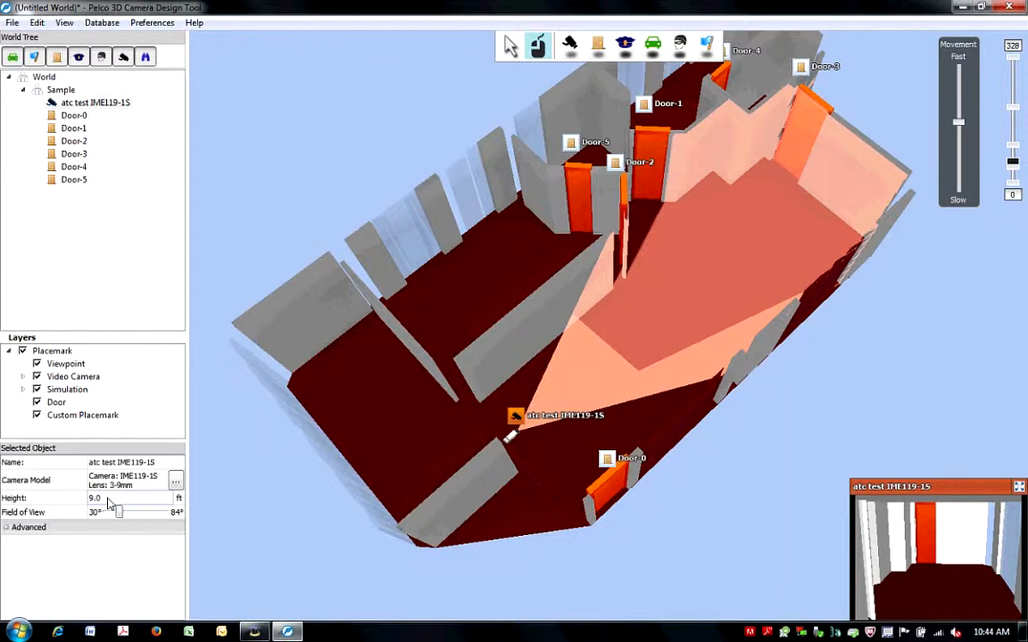
Set the camera height to 9.00 ft and tune the field of view to mid-range.
triple_click(116, 498)
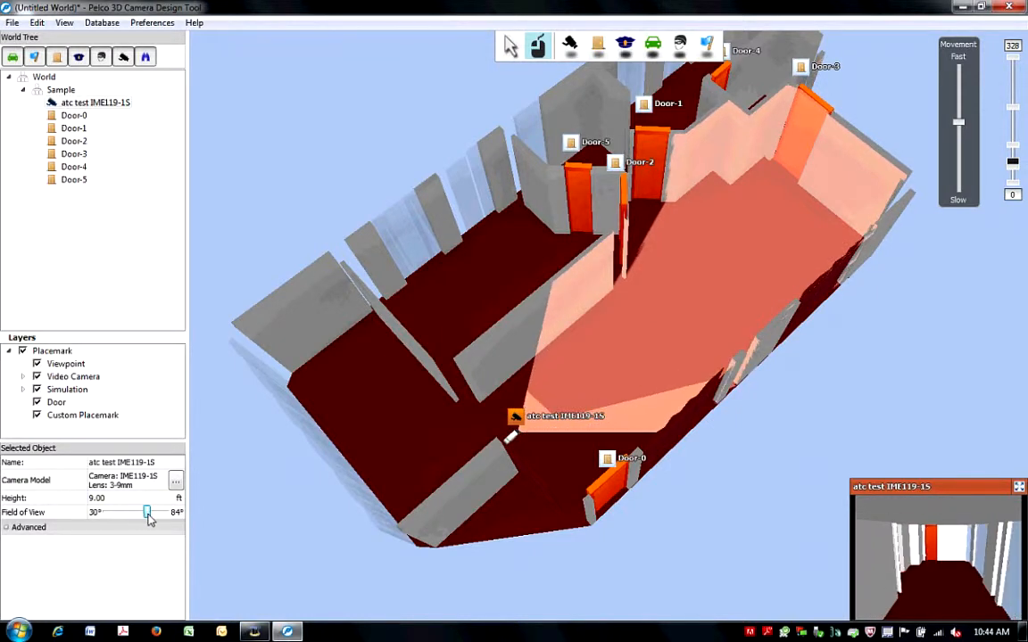
drag(147, 512, 113, 512)
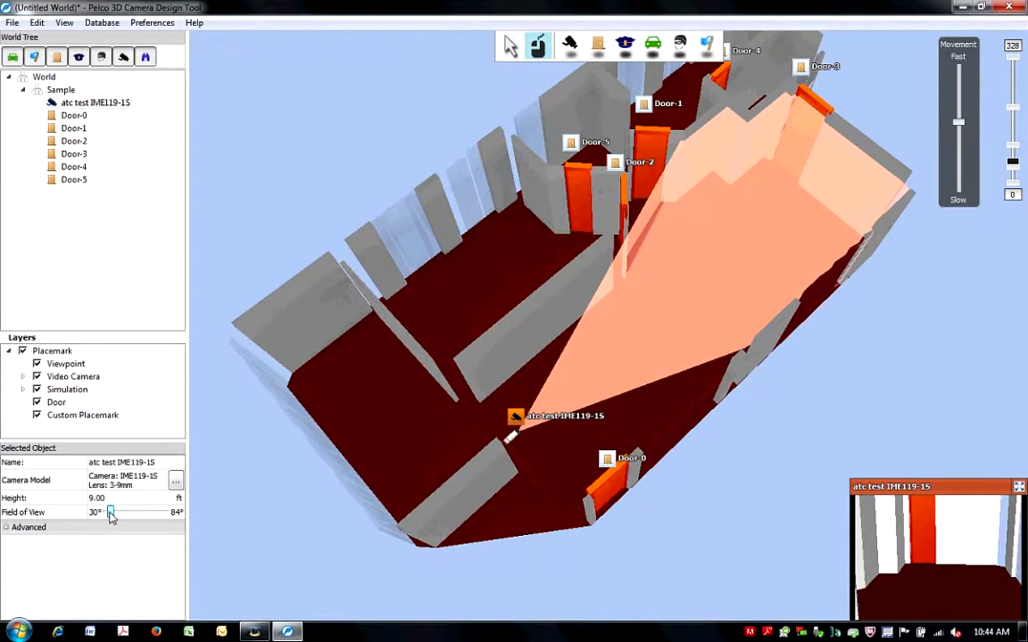
drag(109, 512, 141, 512)
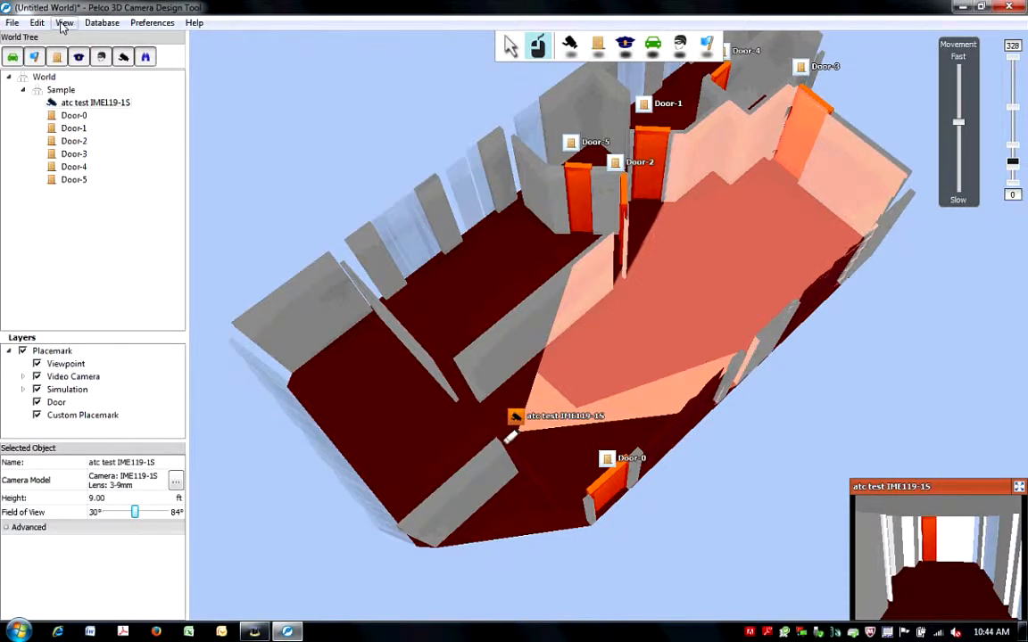
Recolor the highest pixels-on-target band (above 95 pixels/feet) slate blue.
click(64, 22)
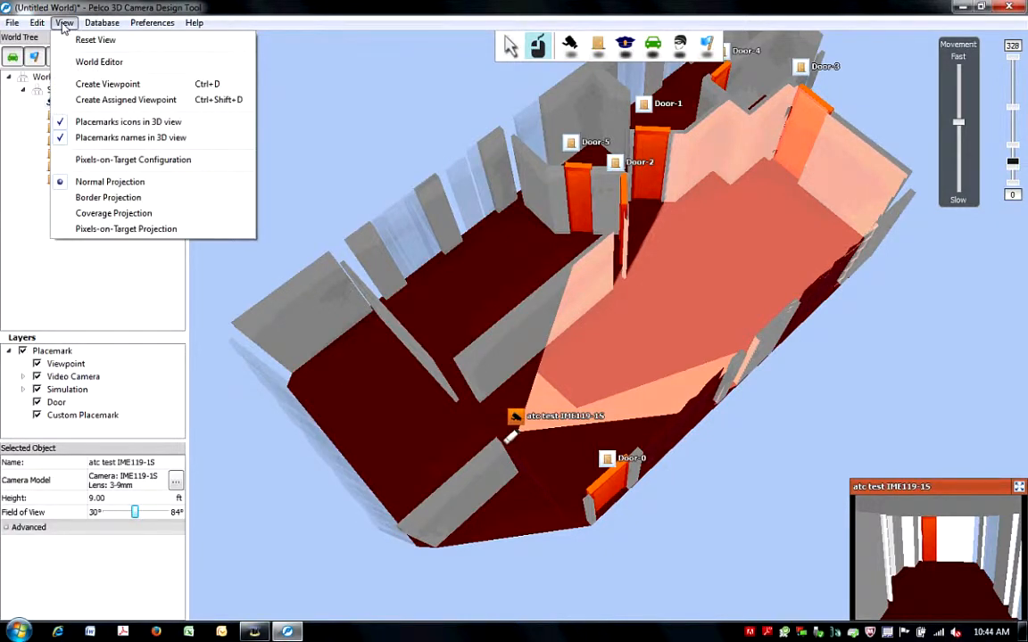
click(132, 159)
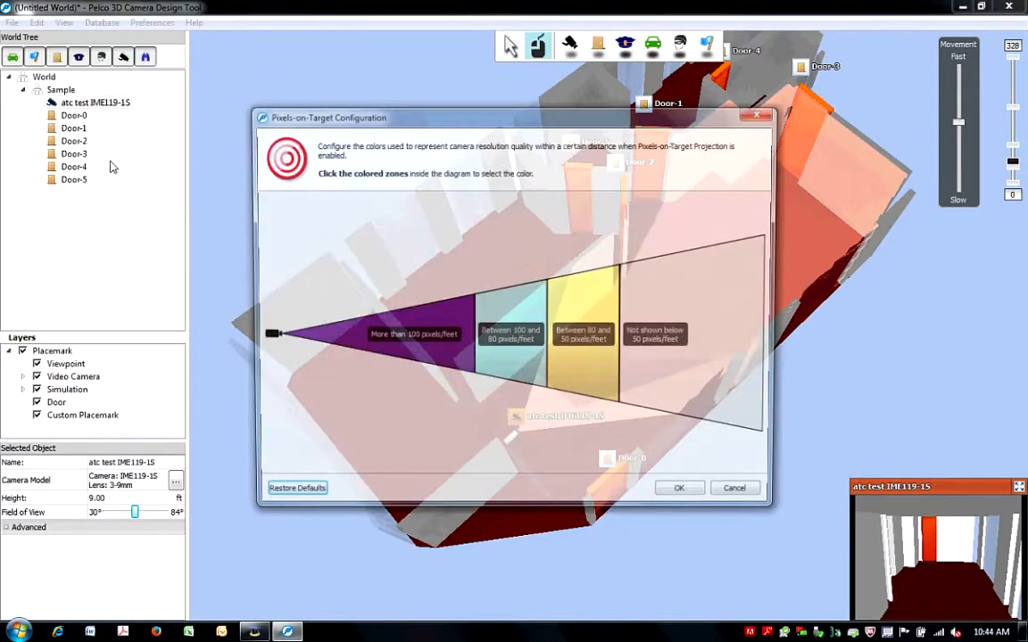
click(413, 333)
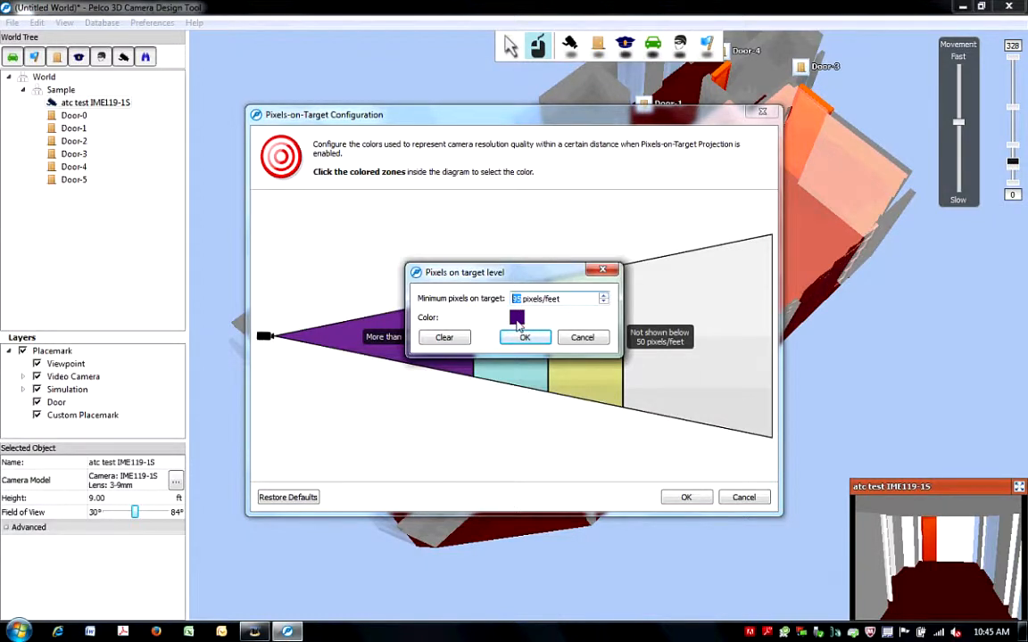
click(517, 317)
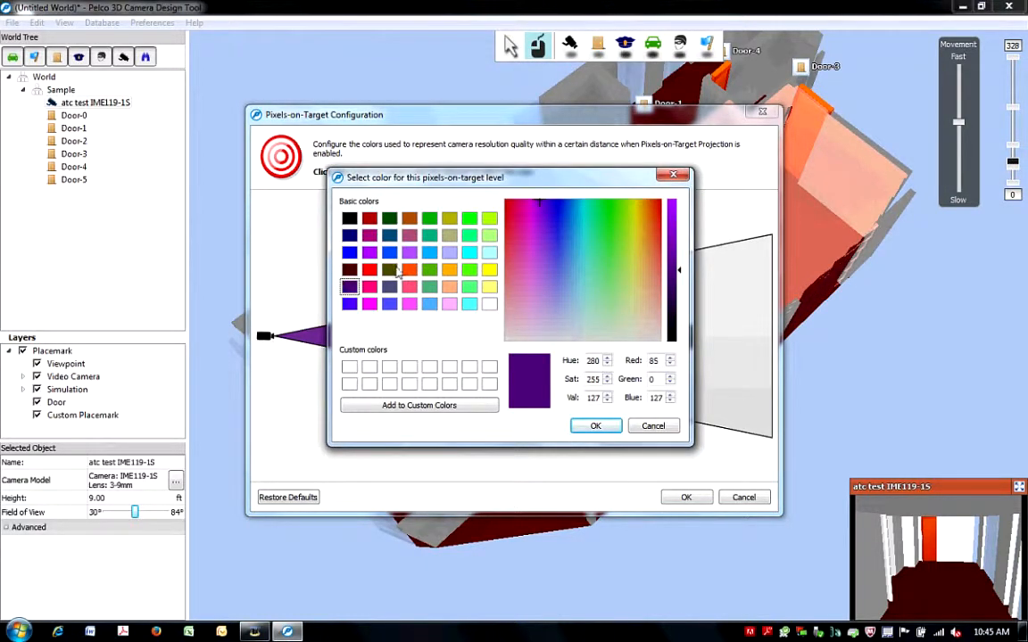
click(557, 294)
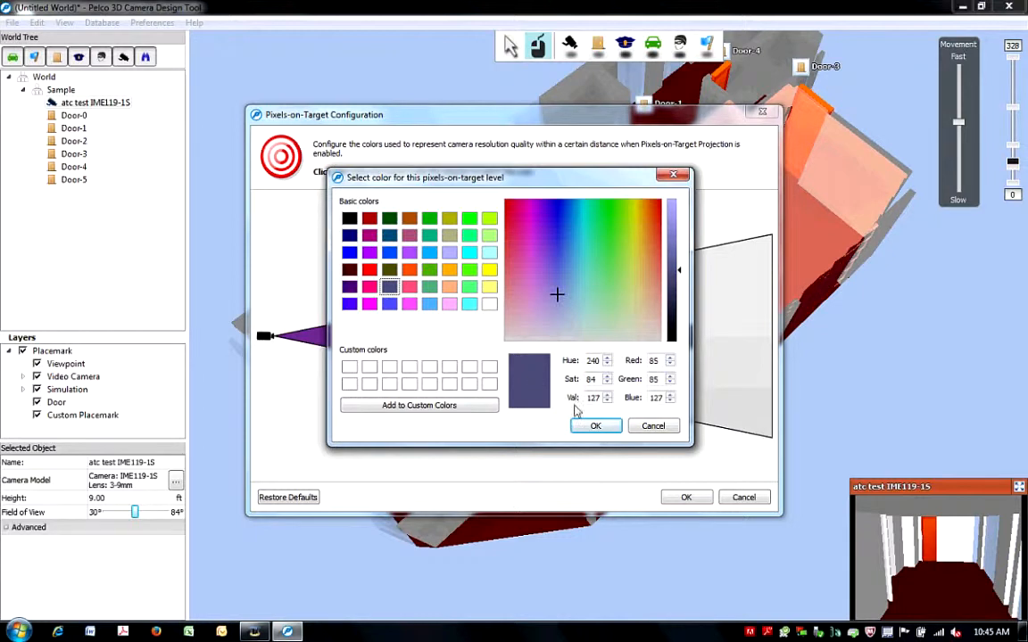
click(595, 426)
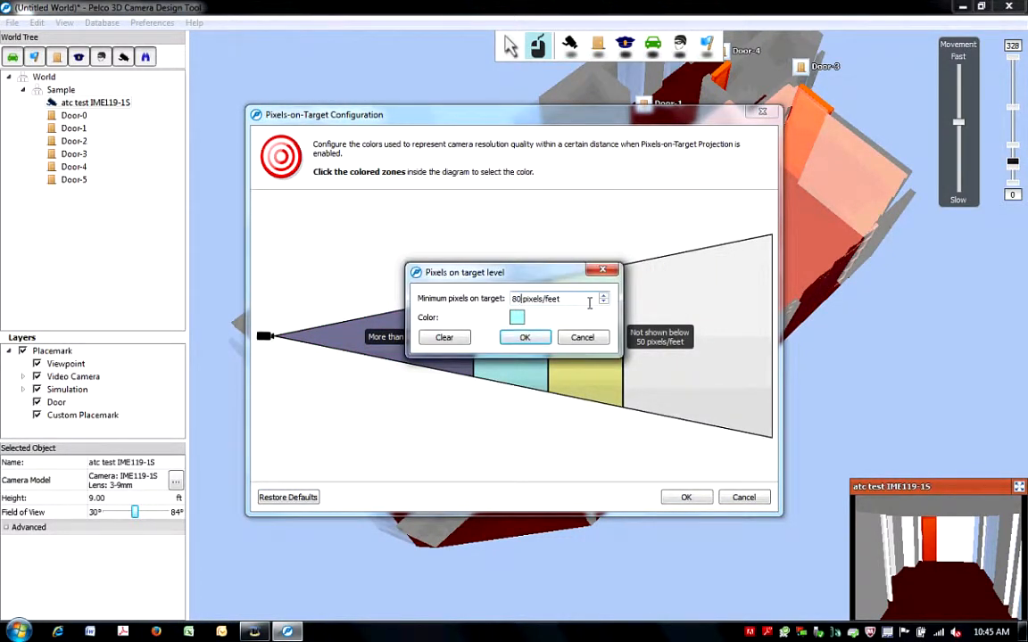
Confirm the 75 and 55 pixels/feet thresholds and apply the new levels.
click(524, 337)
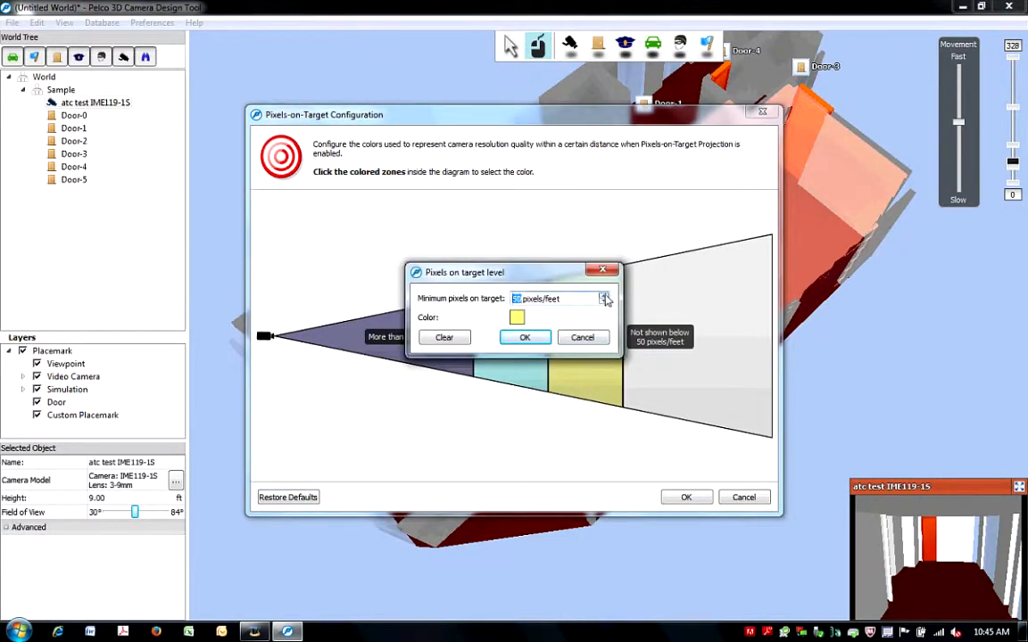
click(524, 337)
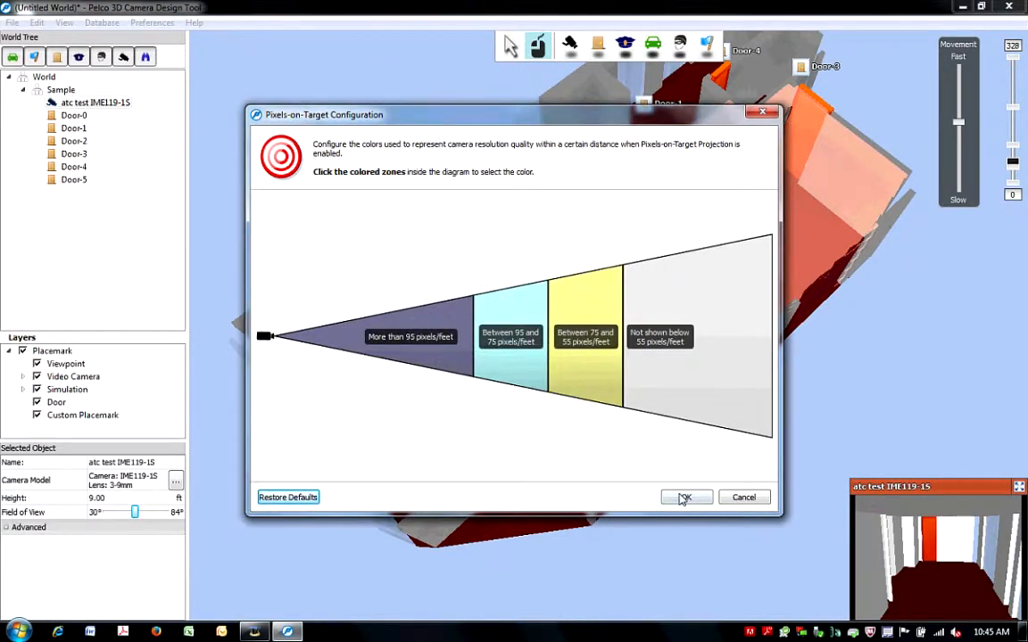
click(685, 497)
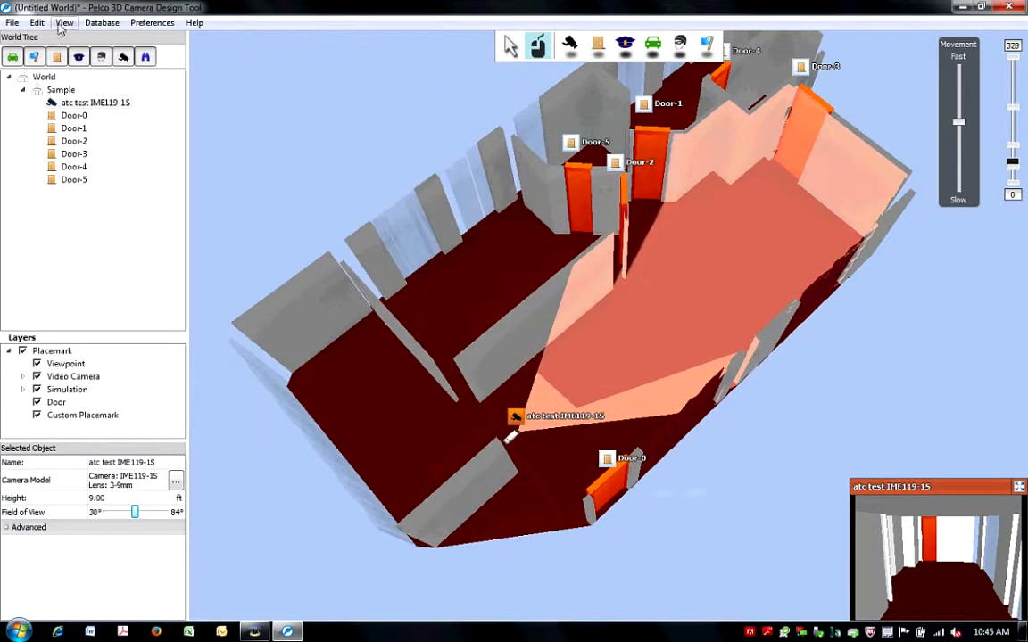
Narrow the camera's field of view and place a car in the camera's view.
click(64, 23)
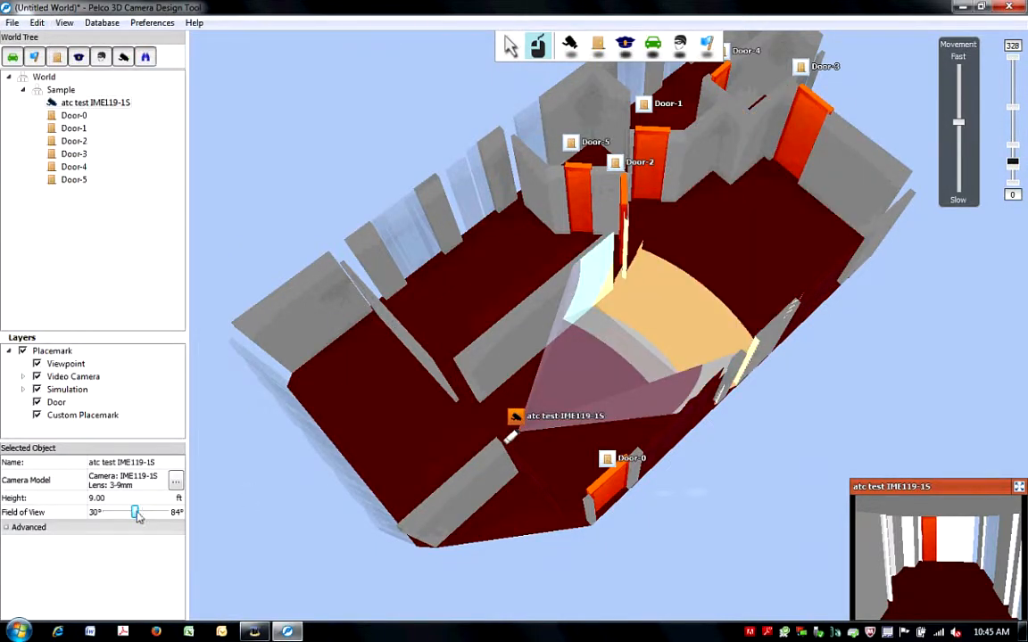
drag(134, 512, 118, 512)
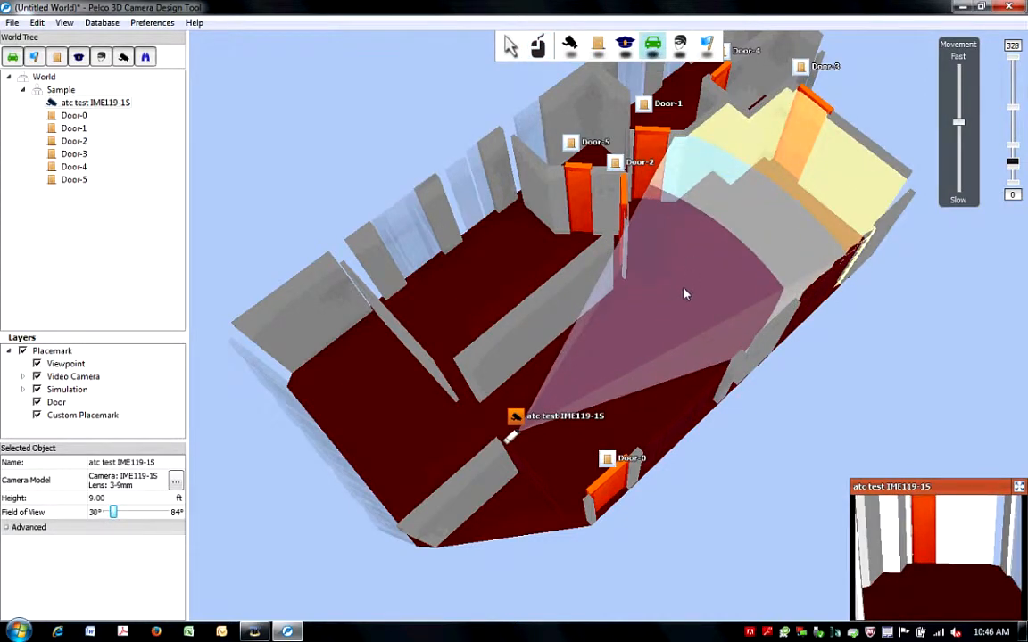
click(538, 45)
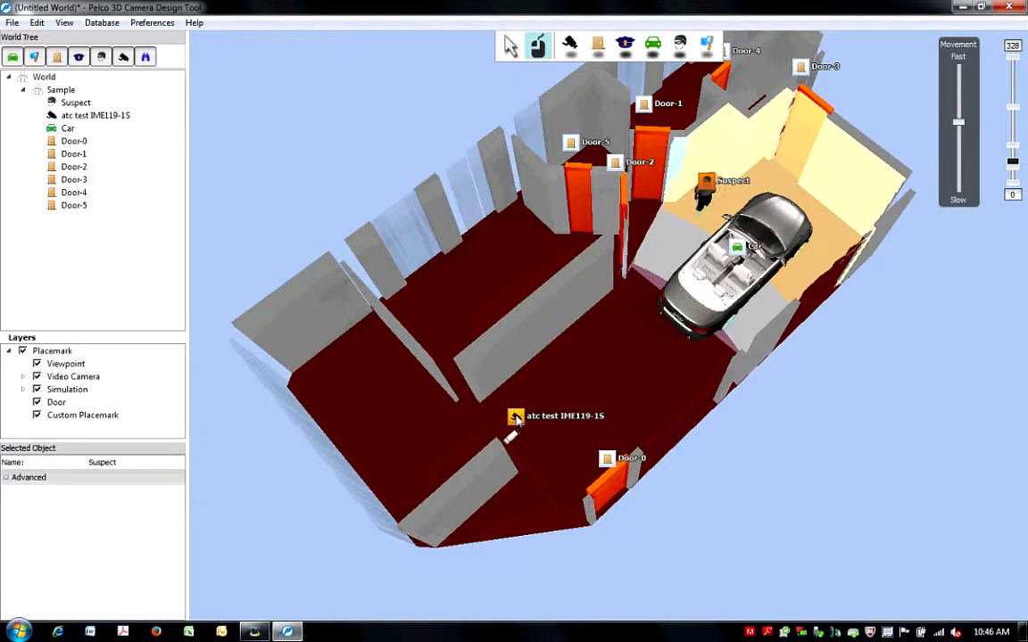
Select the camera and widen its field of view to cover the car and suspect.
click(515, 416)
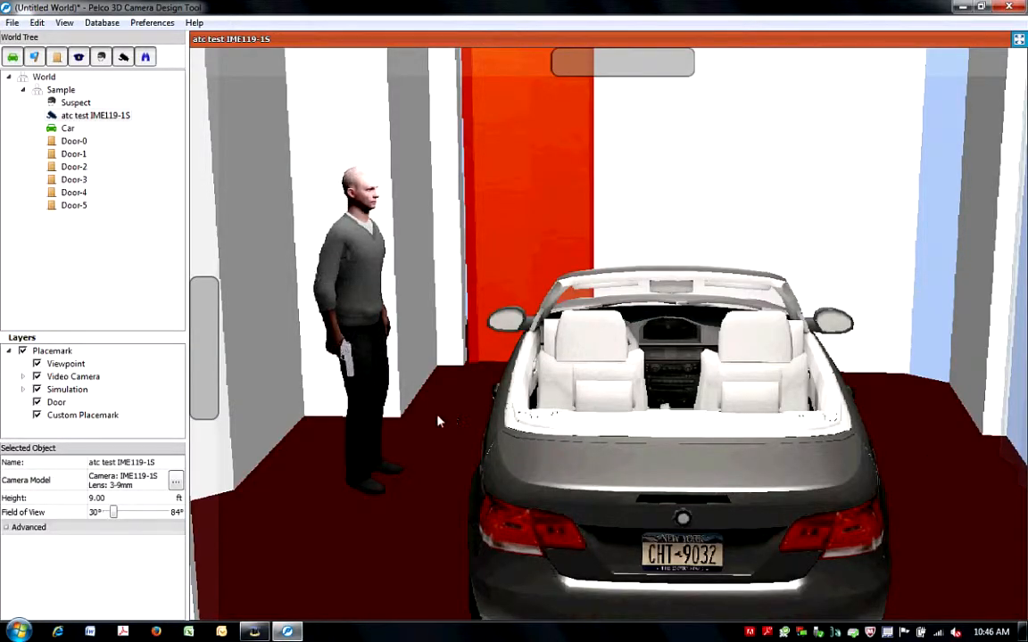
drag(113, 511, 120, 512)
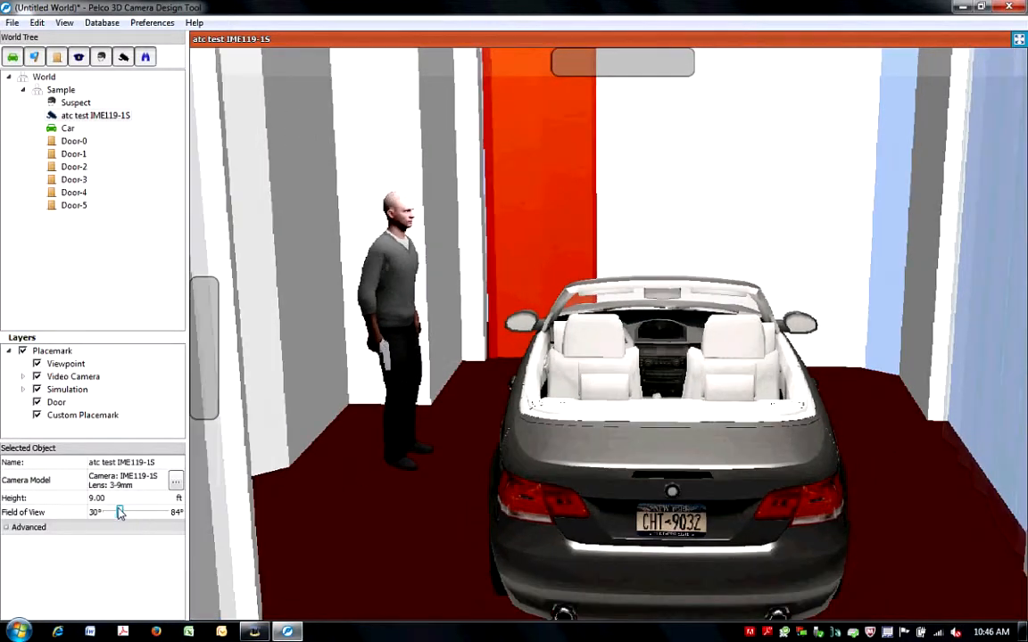
drag(119, 511, 134, 511)
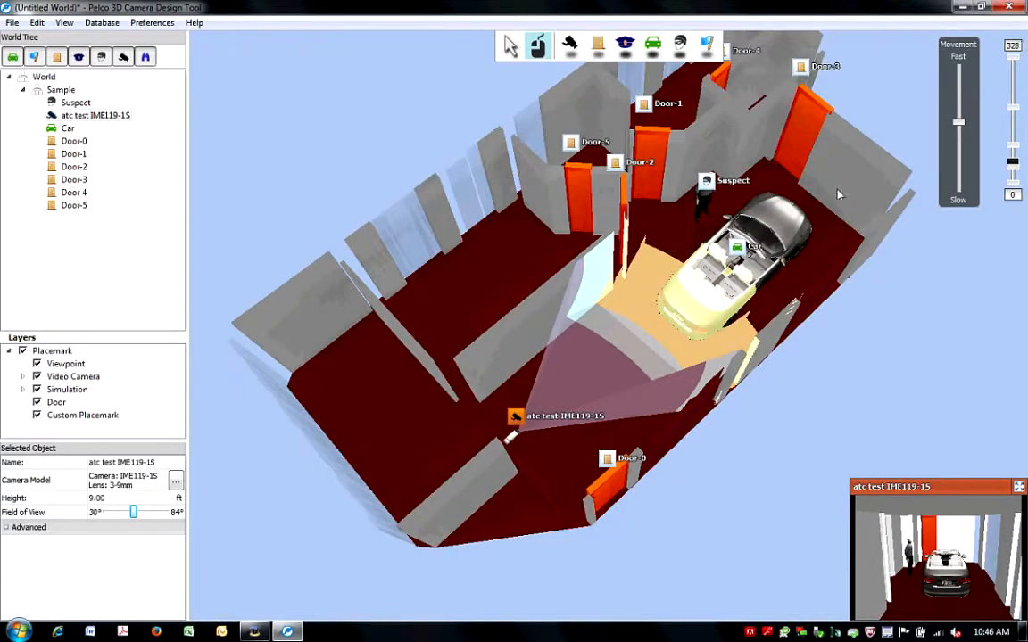
click(12, 22)
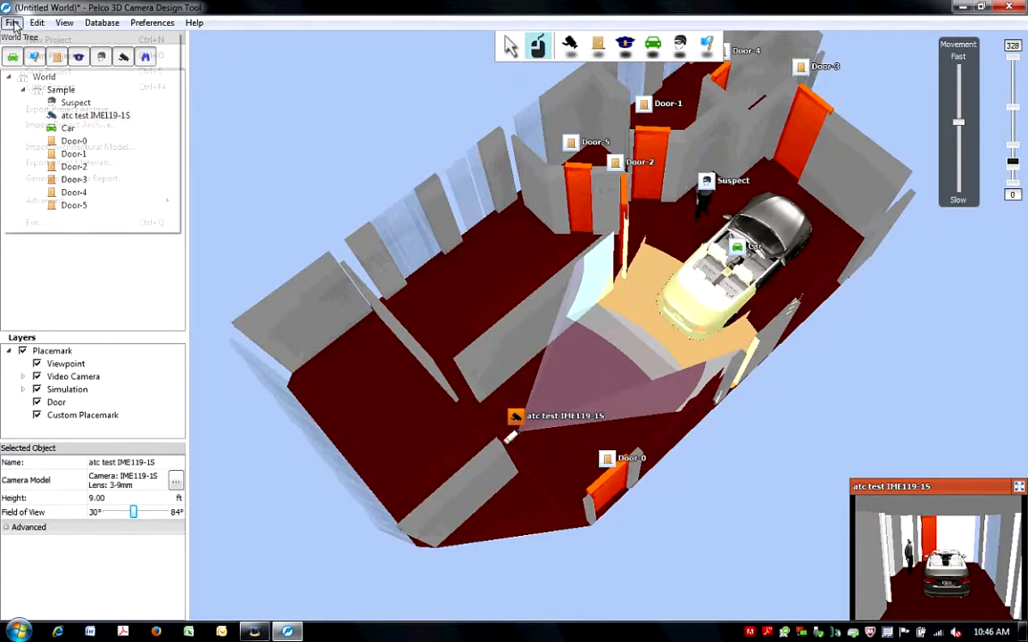
Export the bill of materials, then start the camera report and name its PDF.
click(12, 22)
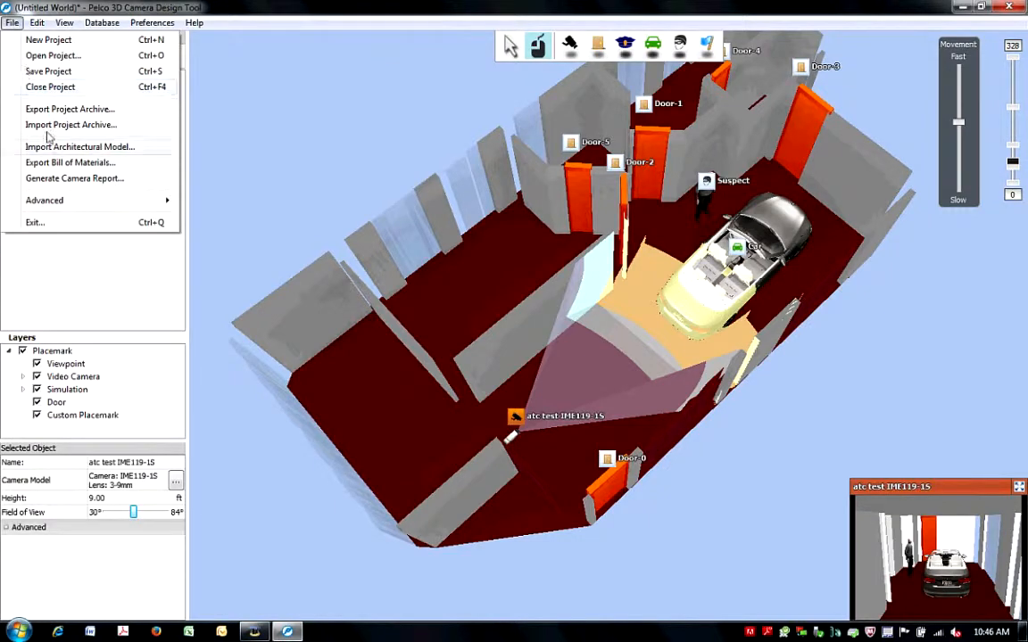
mouse_move(70, 162)
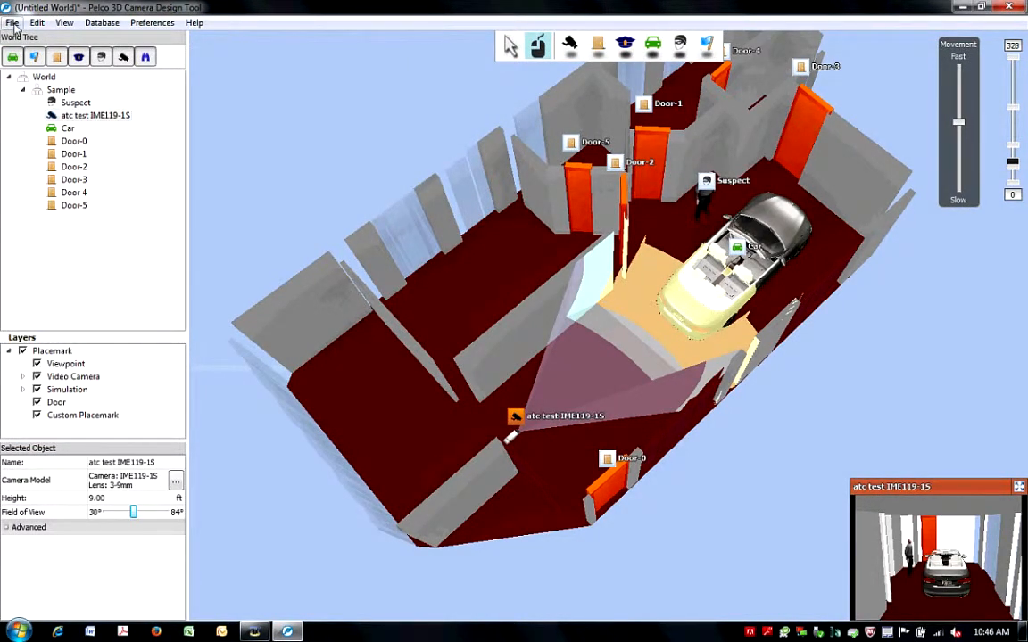
click(12, 22)
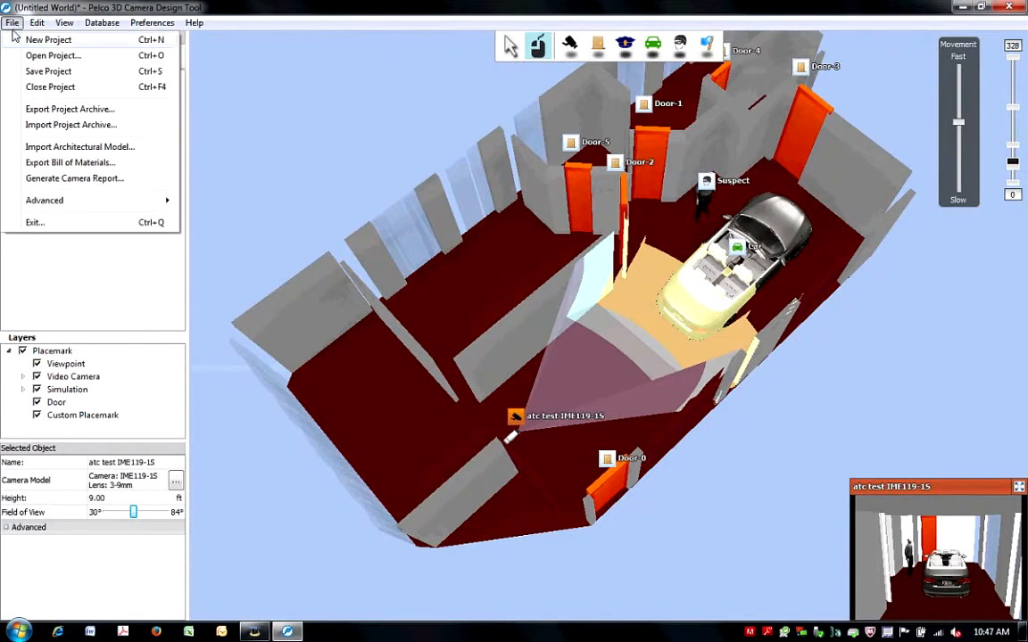
mouse_move(62, 182)
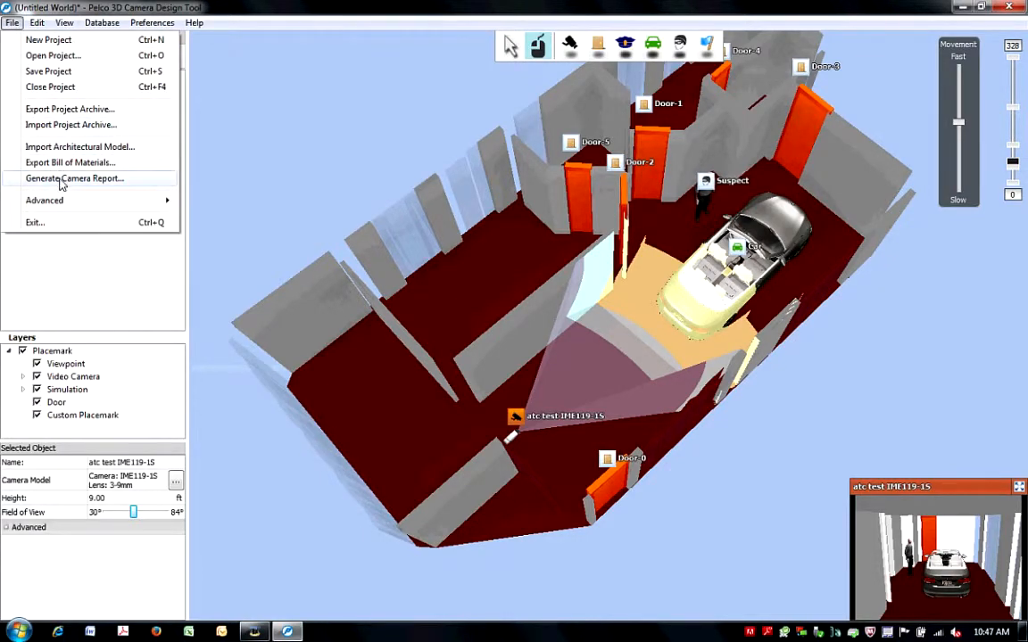
click(74, 179)
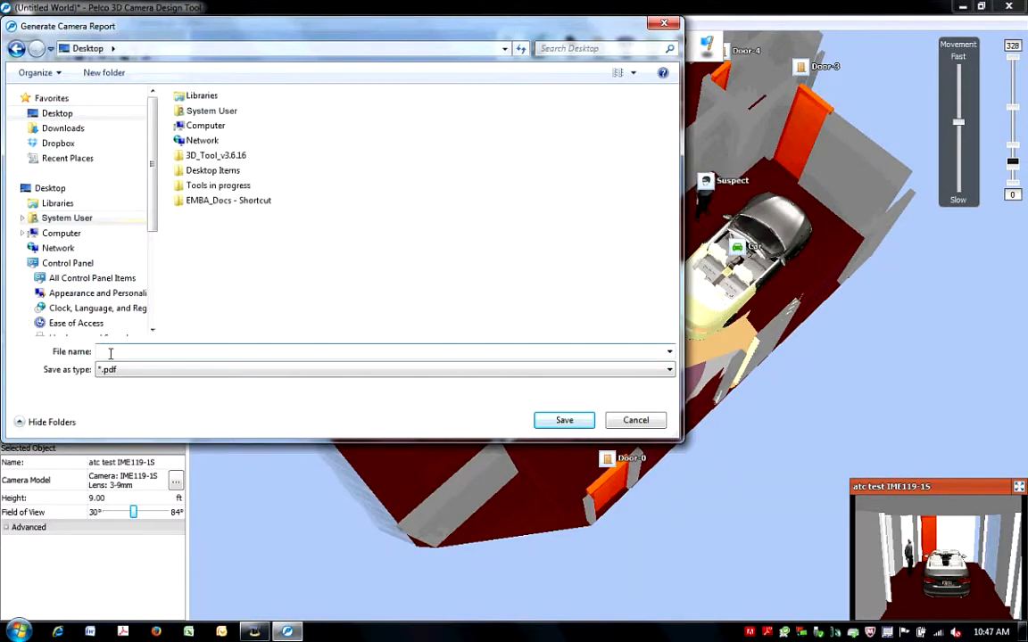
click(564, 420)
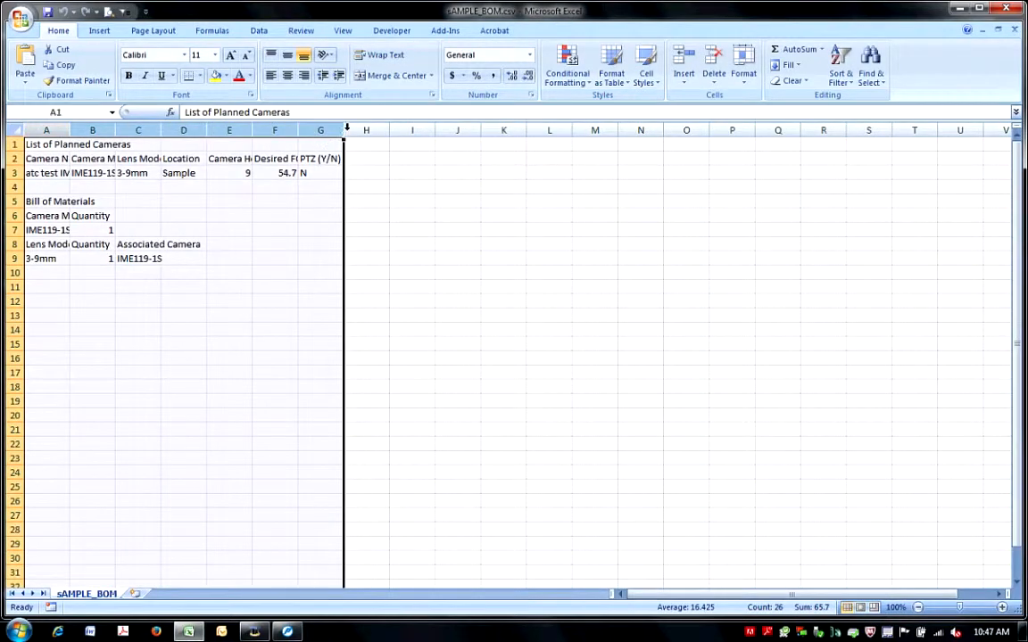
AutoFit the sAMPLE_BOM columns and save the sheet as CSV (Comma delimited).
click(60, 201)
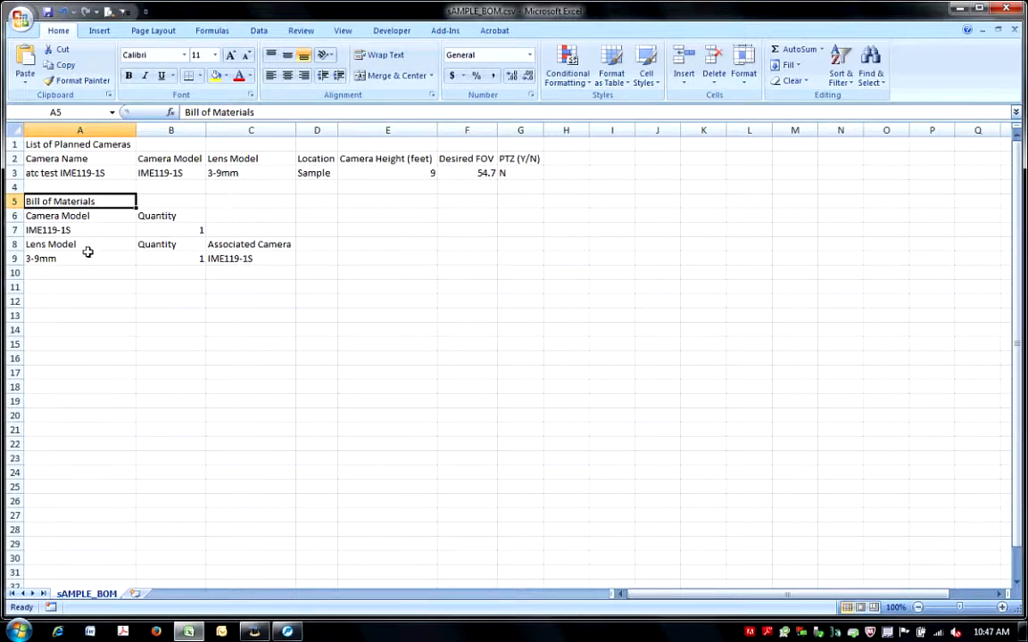
mouse_move(222, 245)
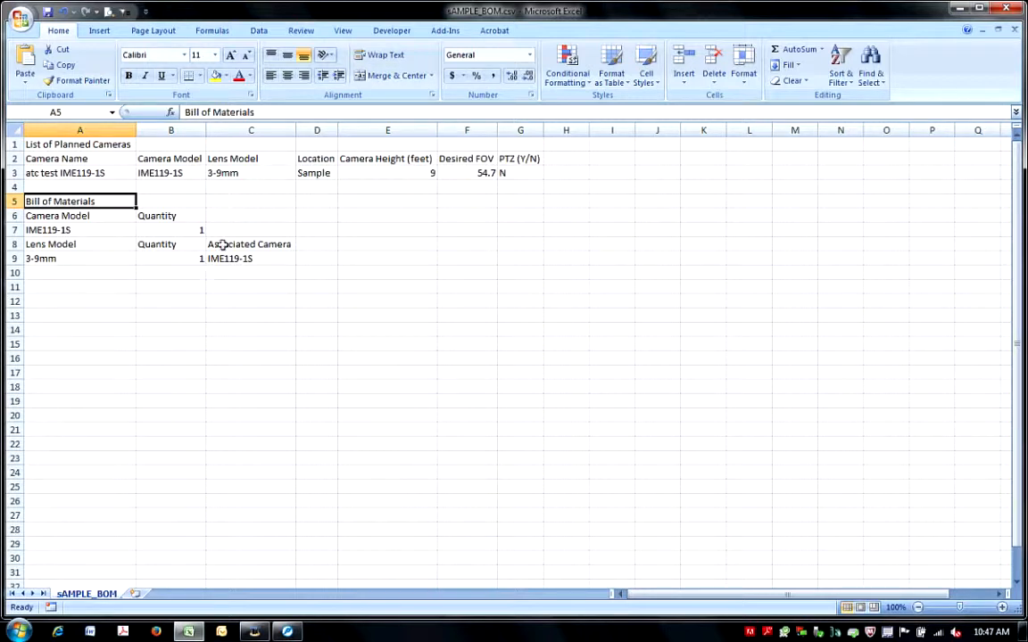
mouse_move(223, 265)
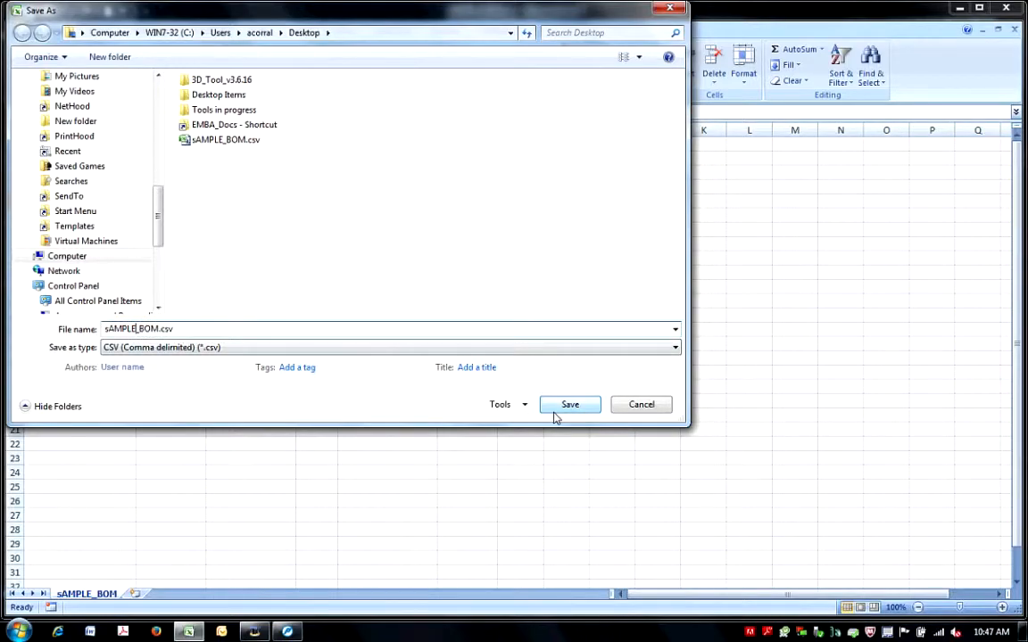
click(569, 405)
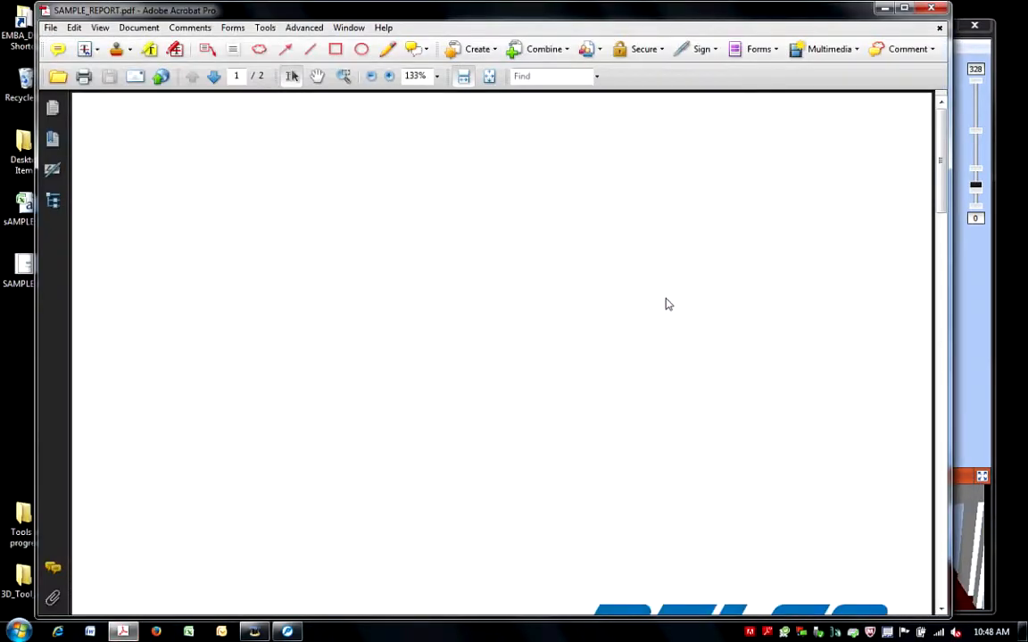
View the SAMPLE_REPORT cover zoomed out, then read page 2 enlarged while scrolling down.
click(374, 75)
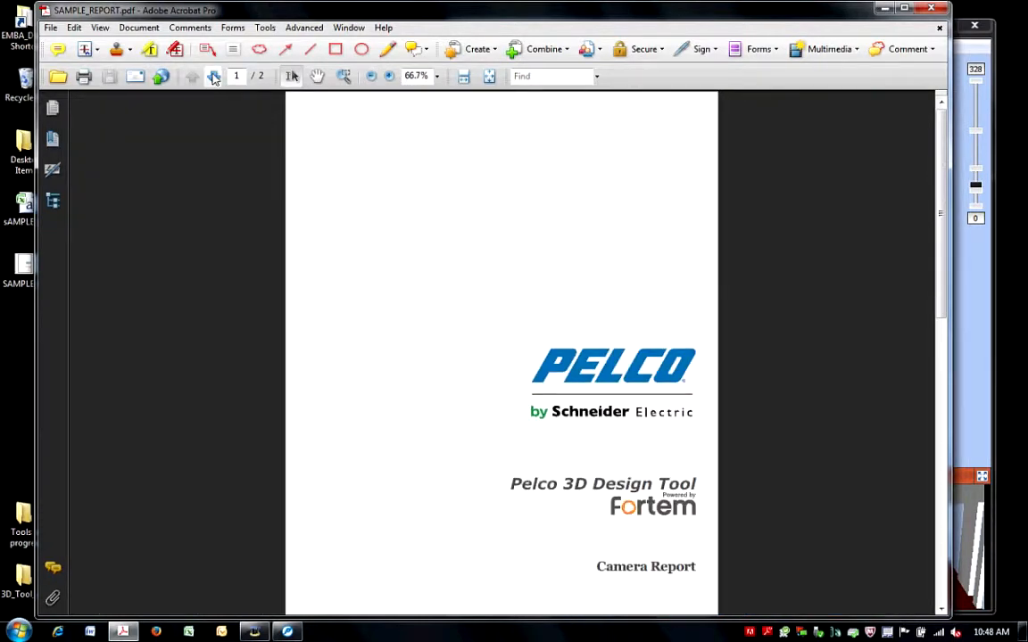
click(214, 76)
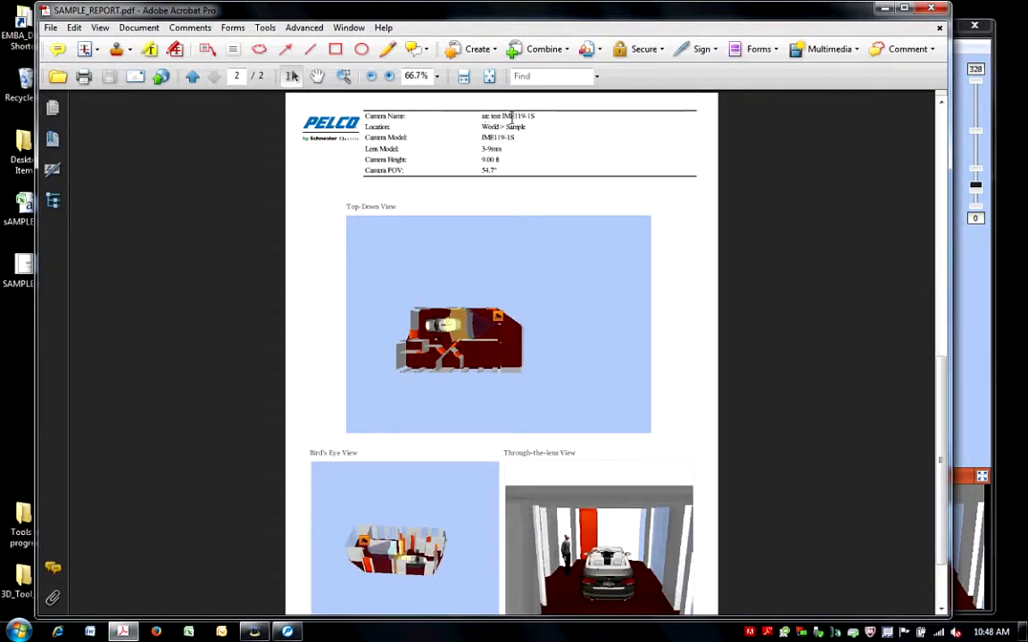
click(389, 76)
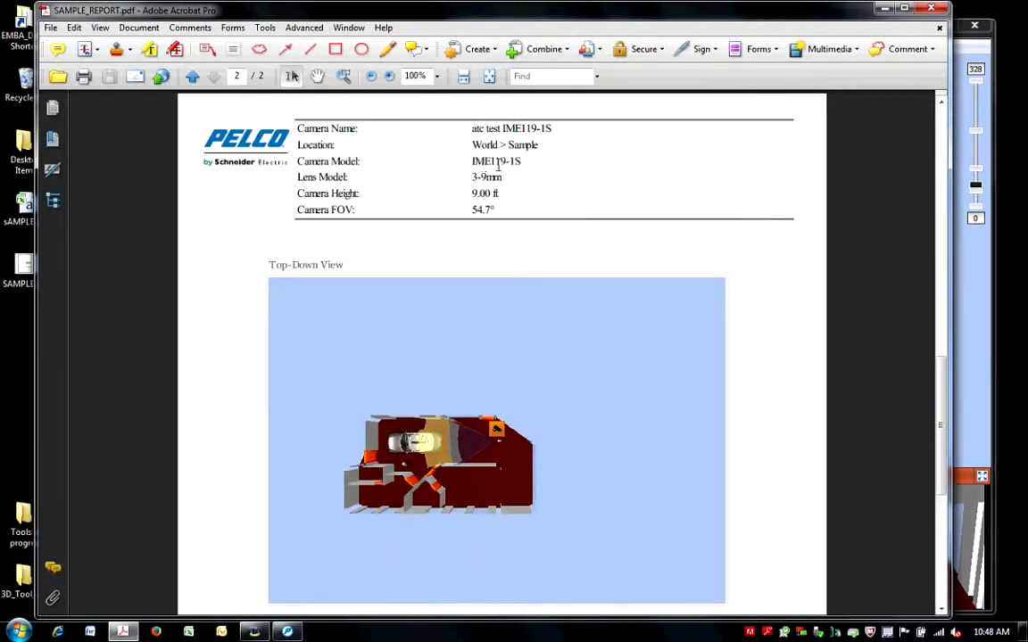
scroll(down, 3)
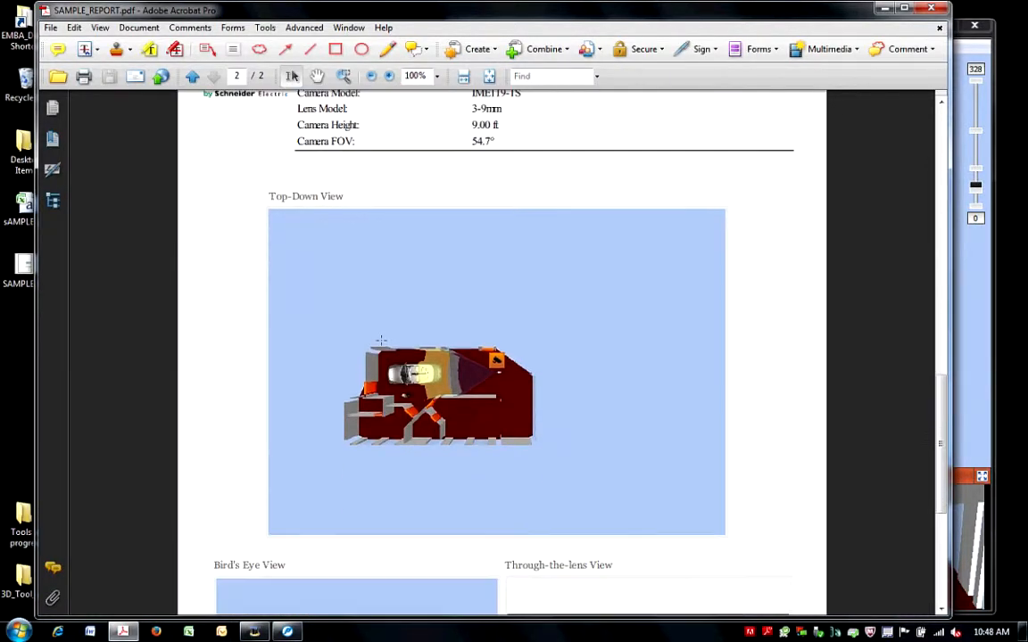
scroll(down, 3)
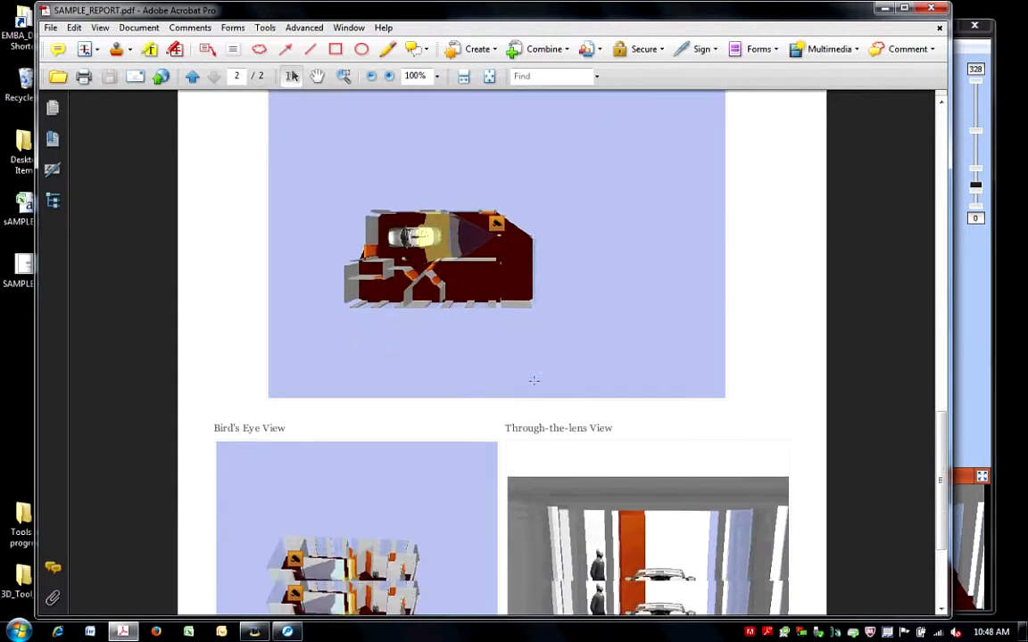
scroll(down, 3)
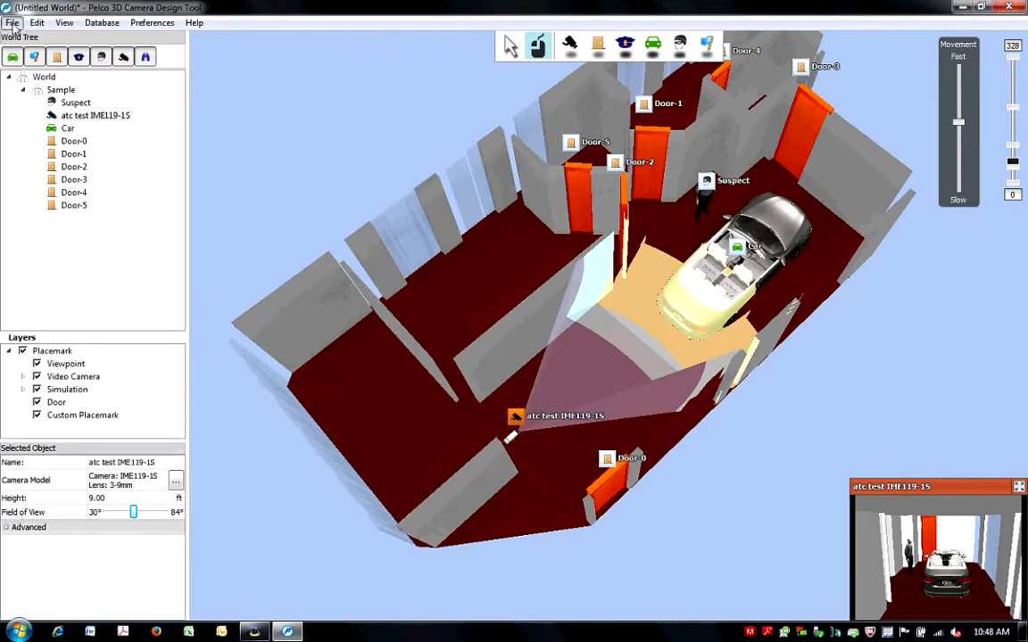
Return to the Pelco 3D Camera Design Tool and open the File menu.
click(12, 23)
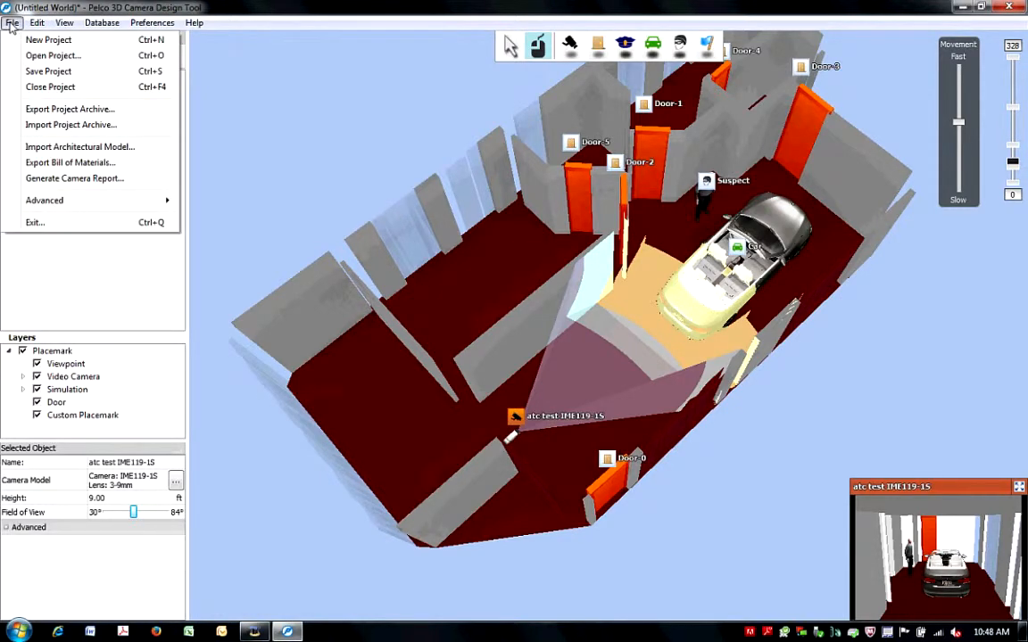